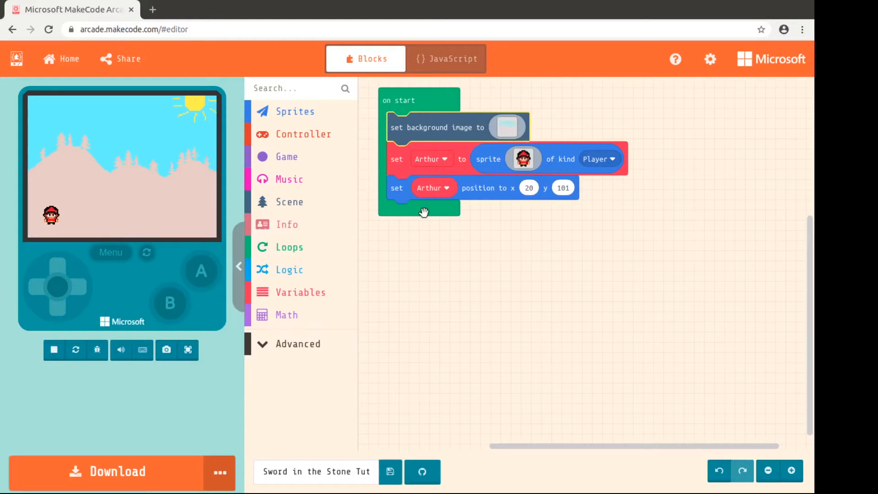
pyautogui.moveTo(427, 253)
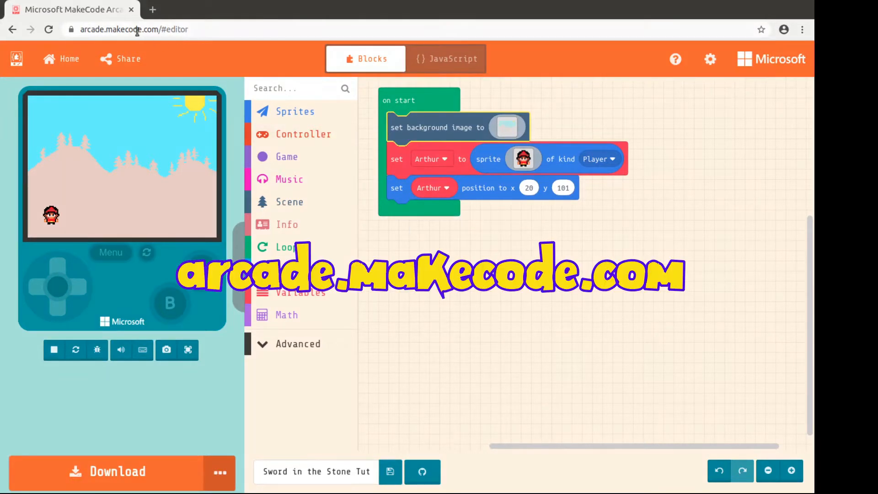
pyautogui.moveTo(492, 202)
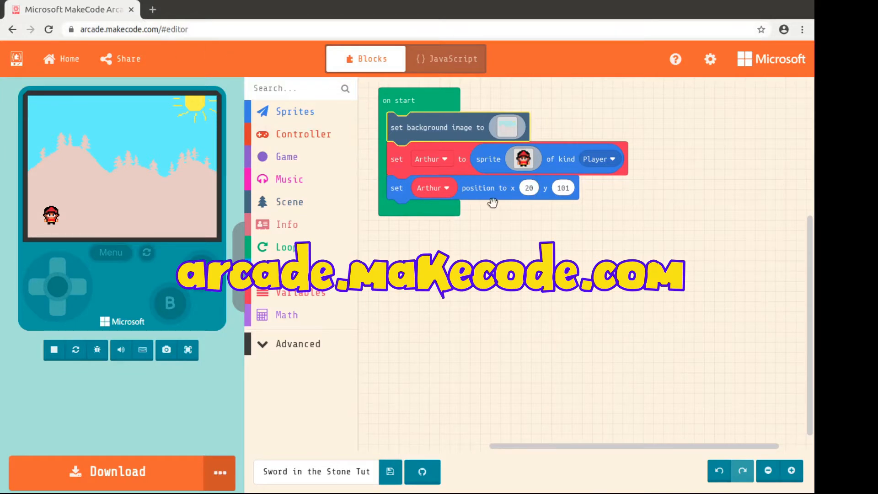
pyautogui.moveTo(307, 308)
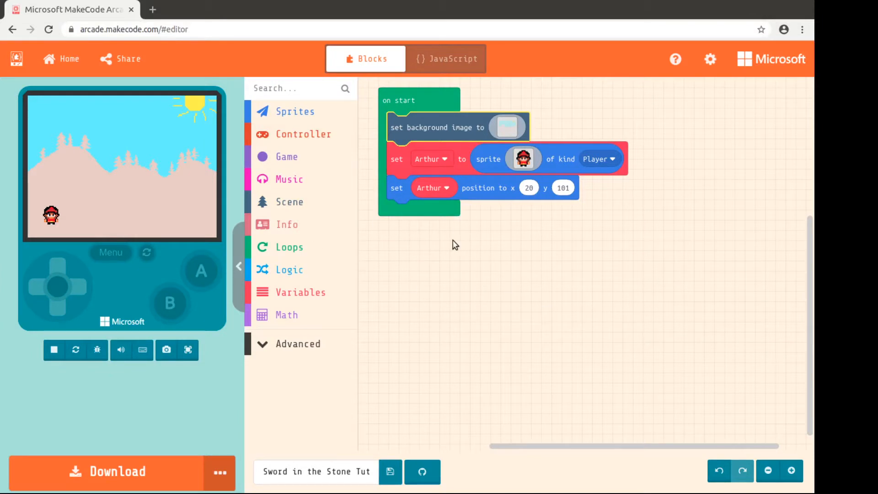
pyautogui.moveTo(130, 205)
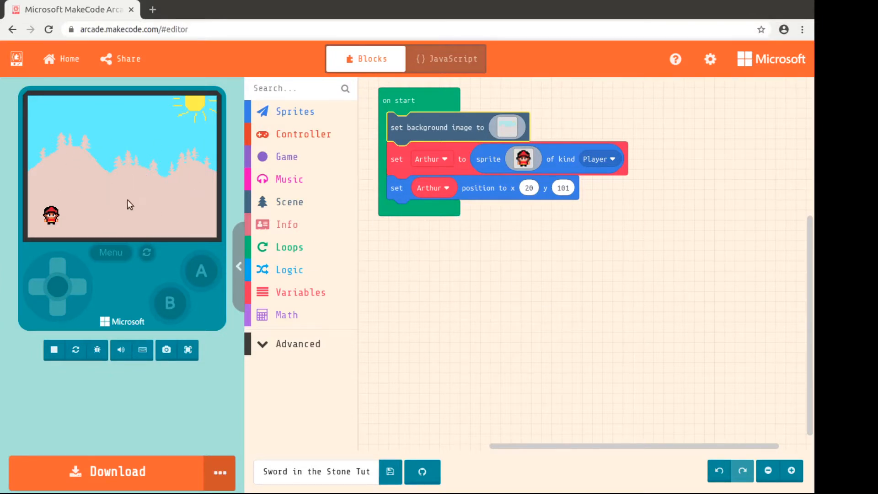
pyautogui.moveTo(212, 288)
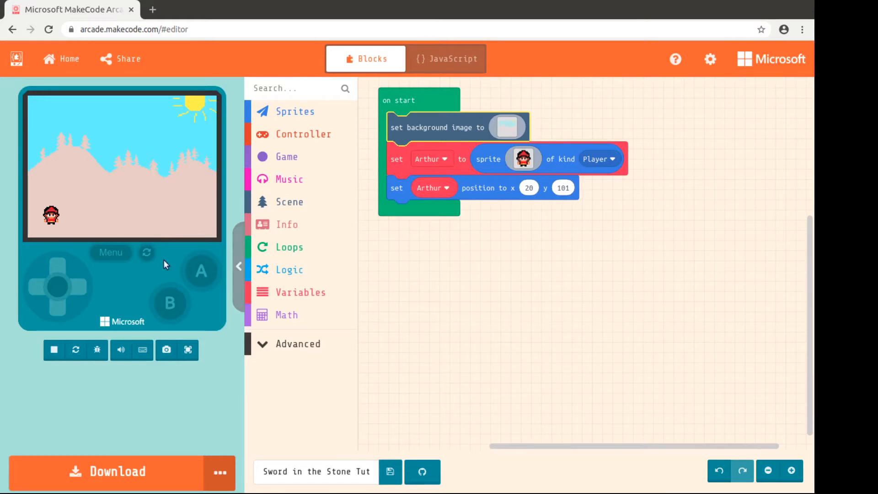
pyautogui.moveTo(132, 276)
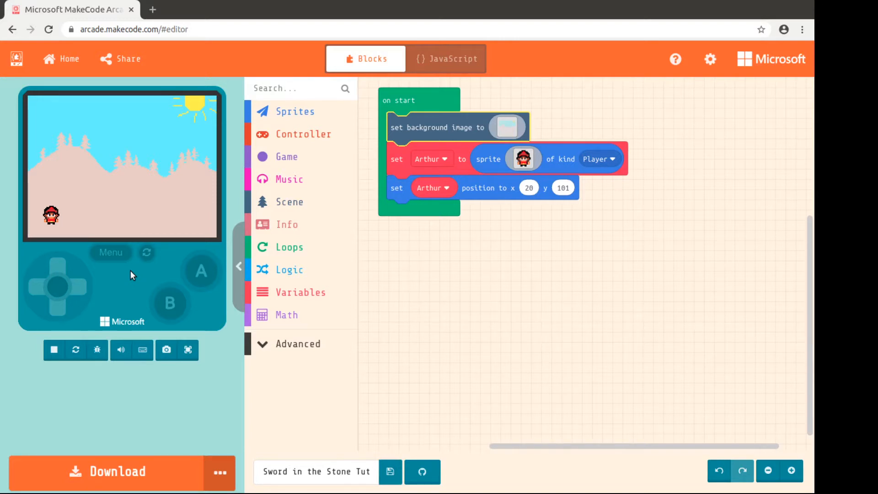
pyautogui.moveTo(289, 247)
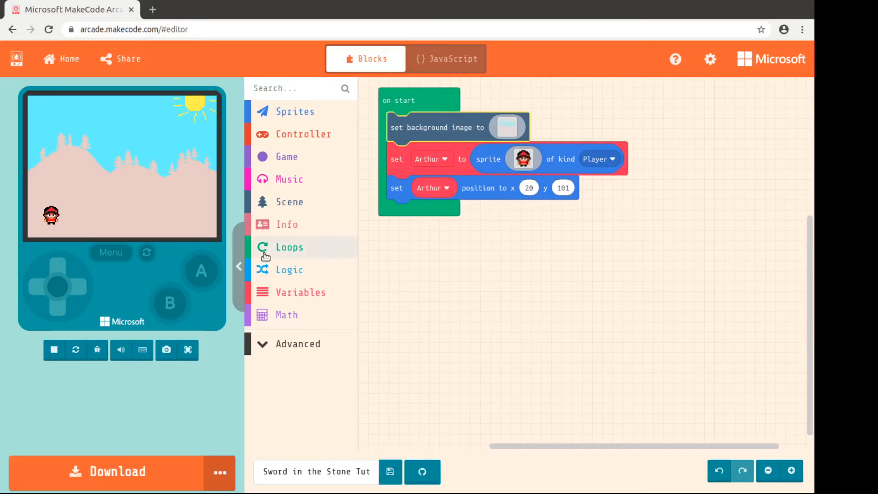
pyautogui.moveTo(465, 278)
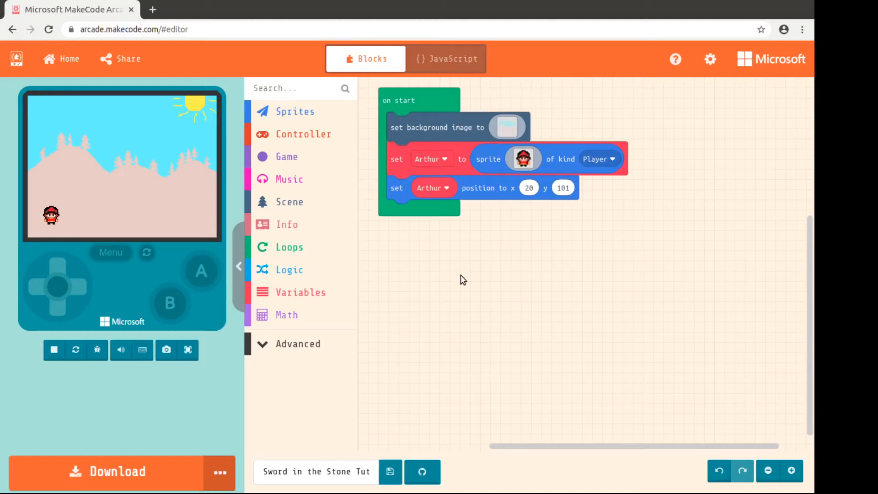
pyautogui.moveTo(353, 198)
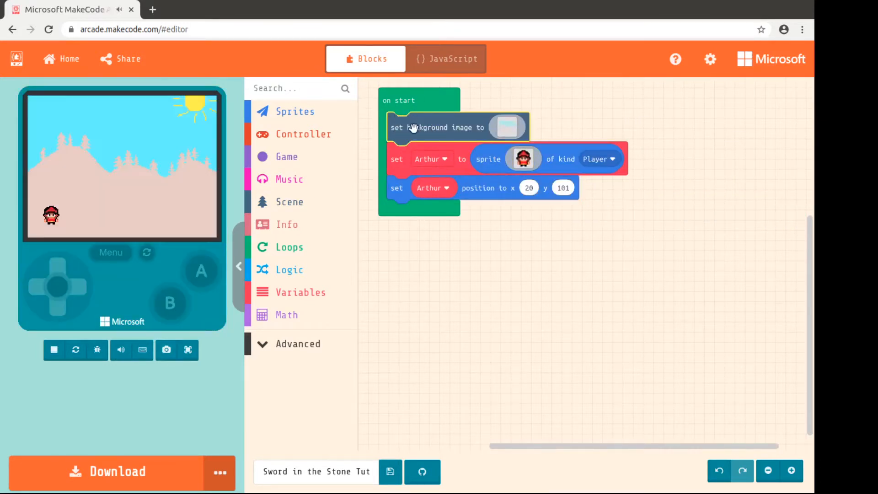
pyautogui.moveTo(461, 249)
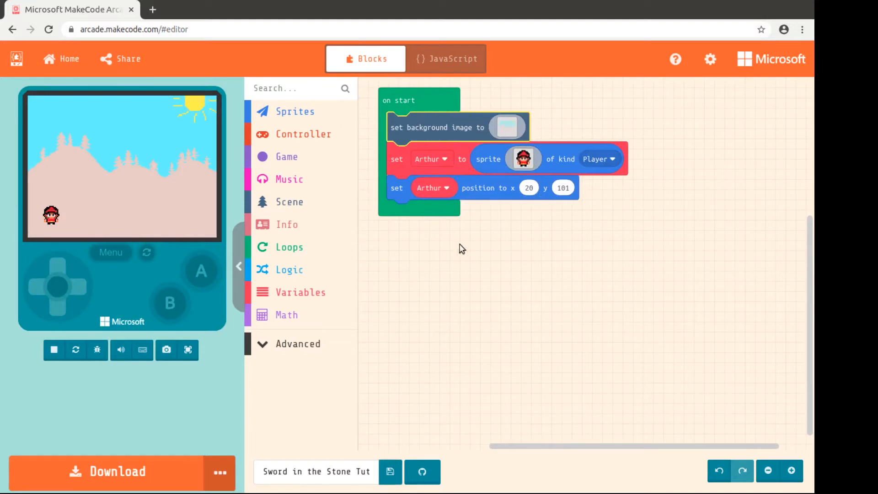
pyautogui.moveTo(410, 99)
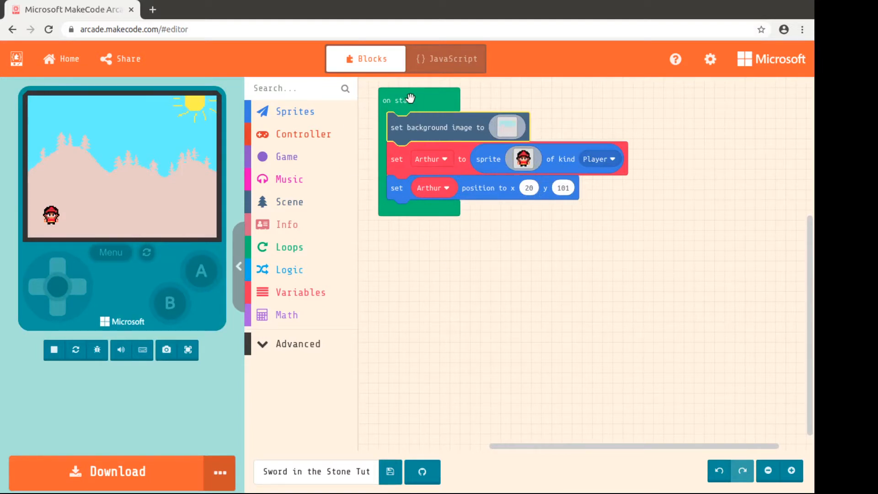
pyautogui.moveTo(461, 309)
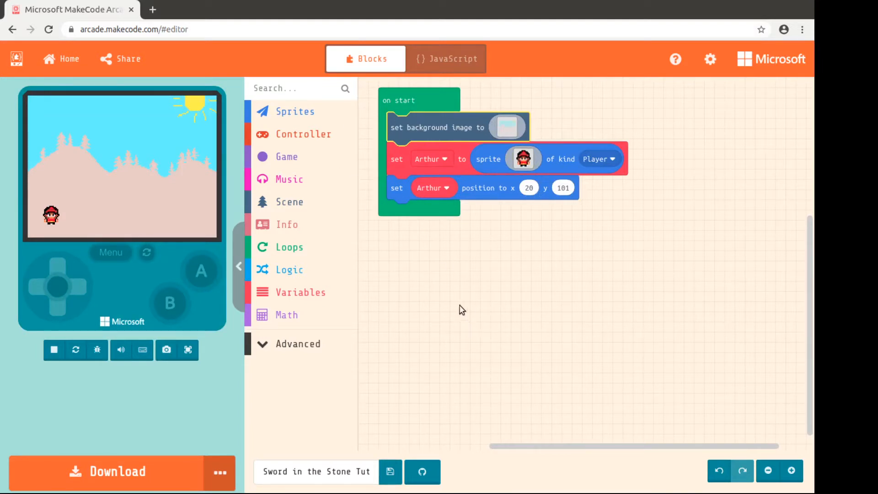
pyautogui.moveTo(451, 266)
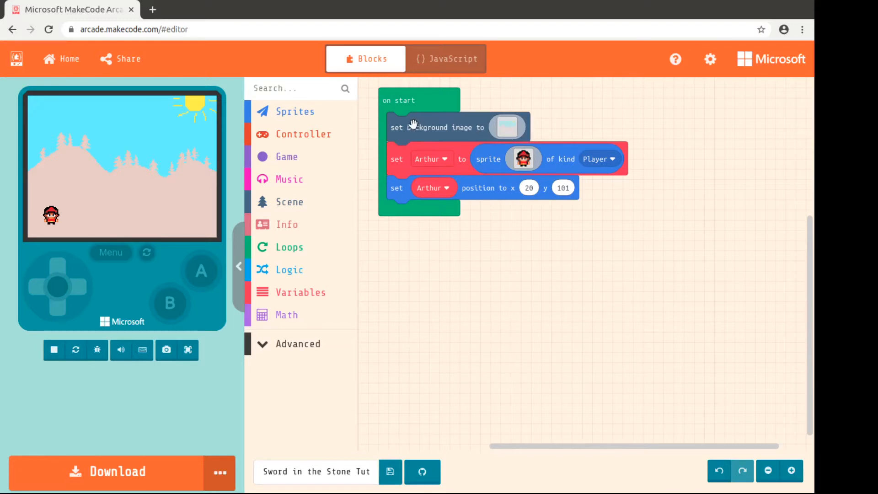
pyautogui.moveTo(426, 203)
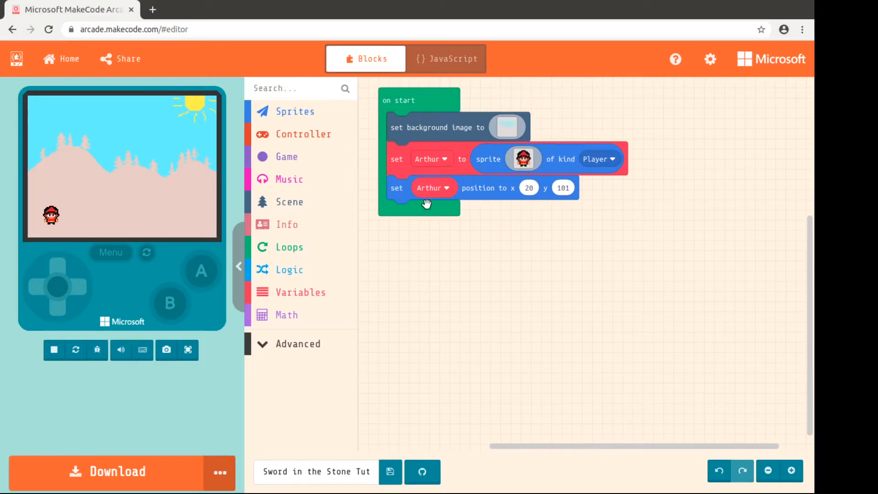
pyautogui.moveTo(346, 221)
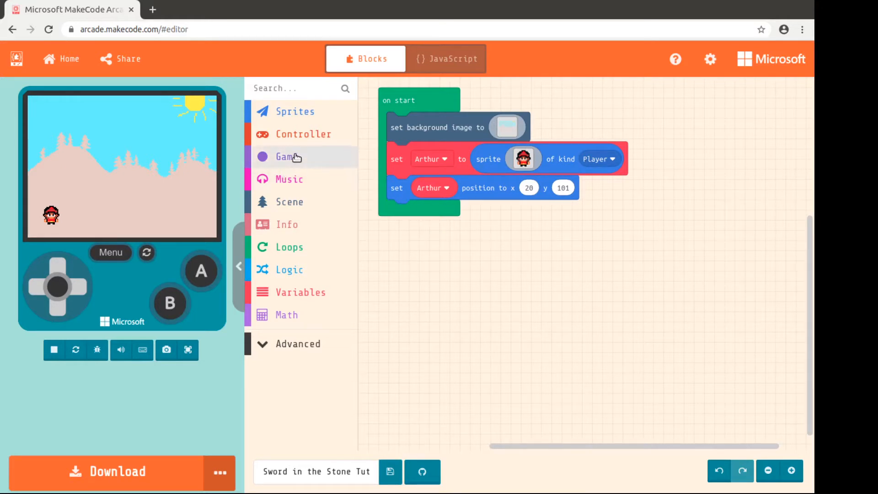
# Add an empty 'show long text' dialog block to on start after Arthur's position is set.
pyautogui.click(286, 156)
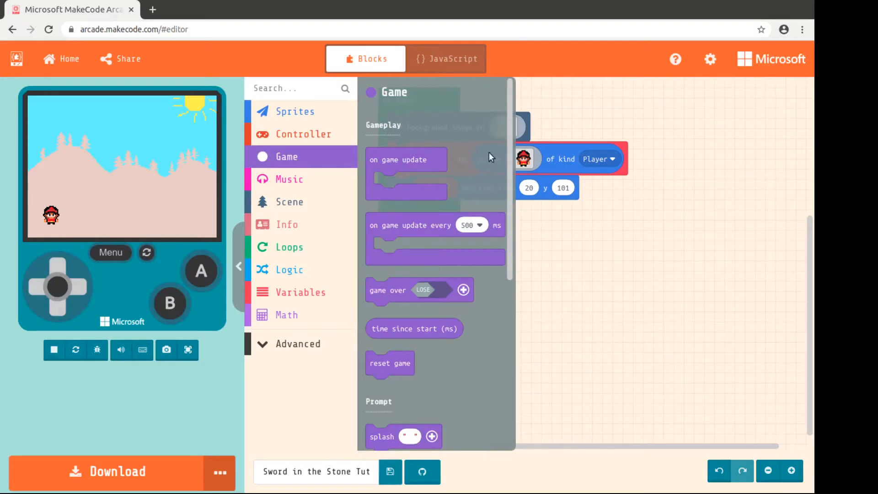
pyautogui.scroll(-3)
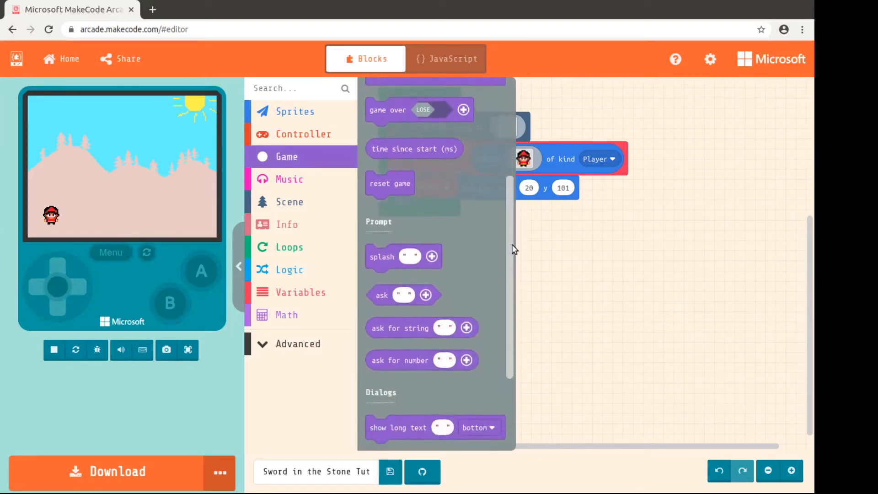
pyautogui.scroll(-3)
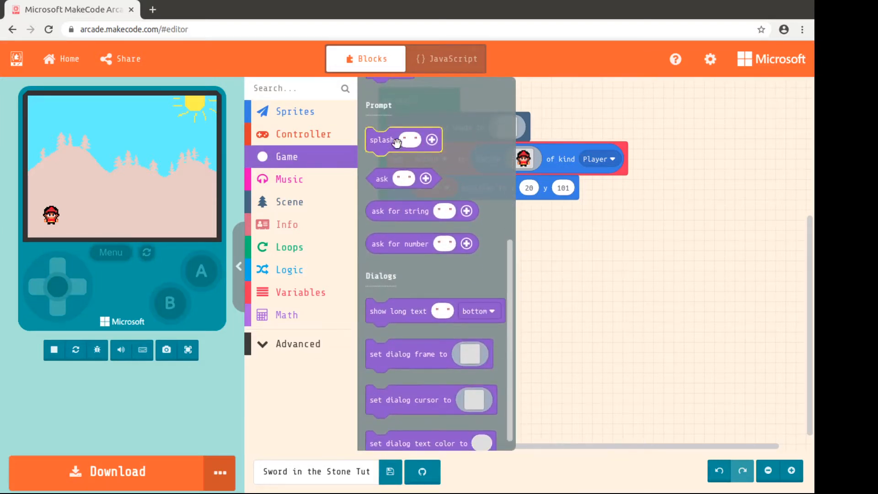
pyautogui.moveTo(382, 183)
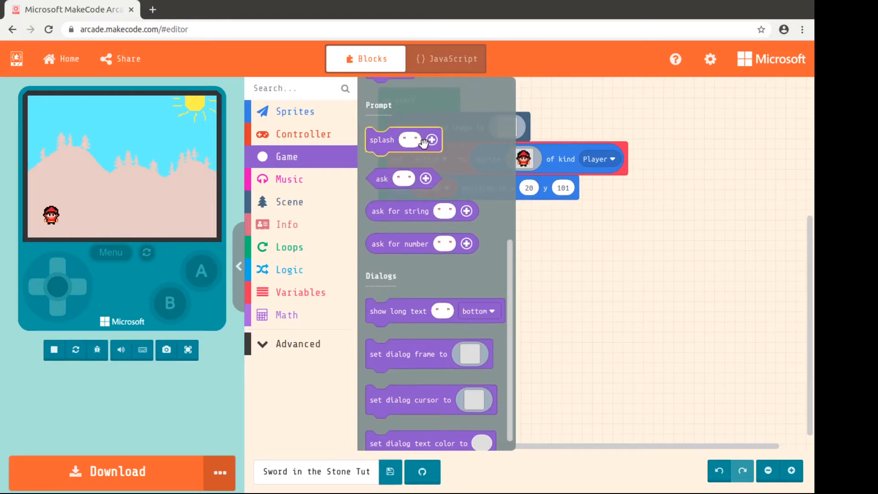
pyautogui.moveTo(406, 296)
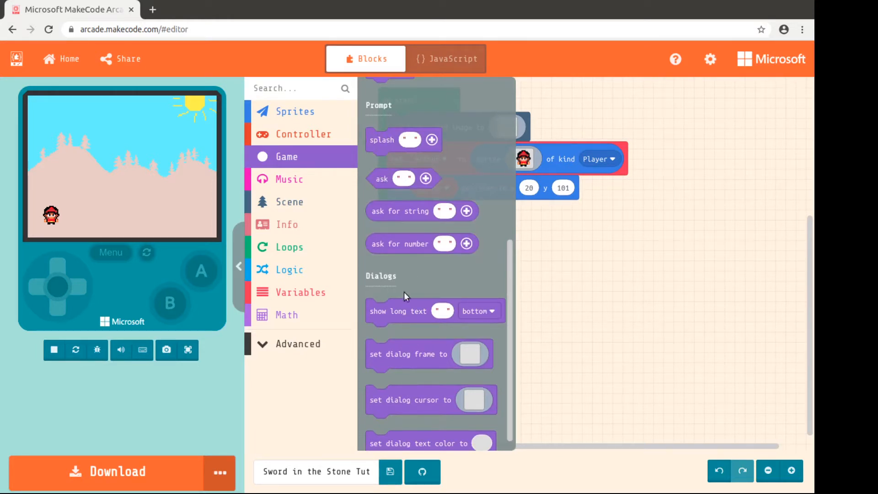
pyautogui.moveTo(434, 311); pyautogui.dragTo(465, 307)
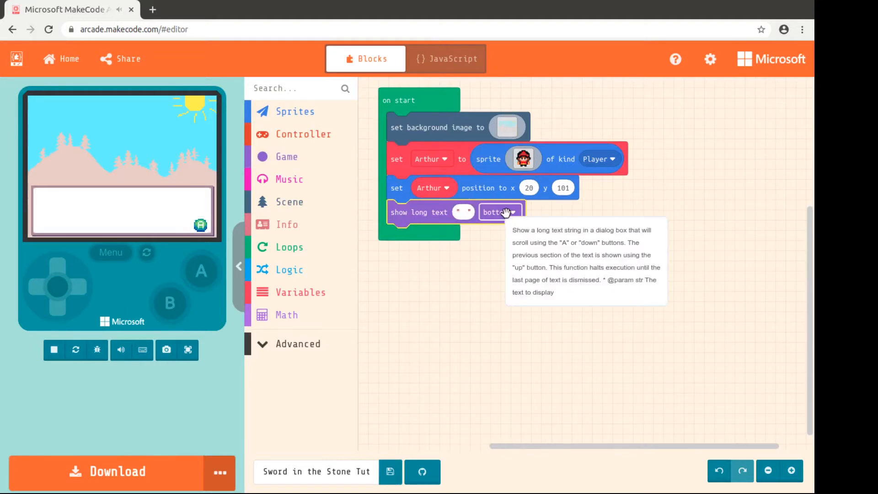
pyautogui.moveTo(492, 215)
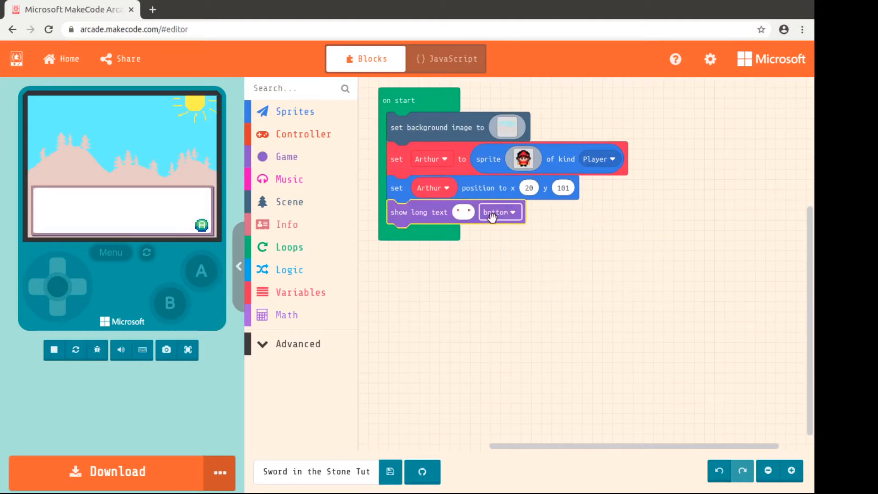
# Centre the dialog and enter "There once was a little boy. His name was Arthur.".
pyautogui.click(500, 212)
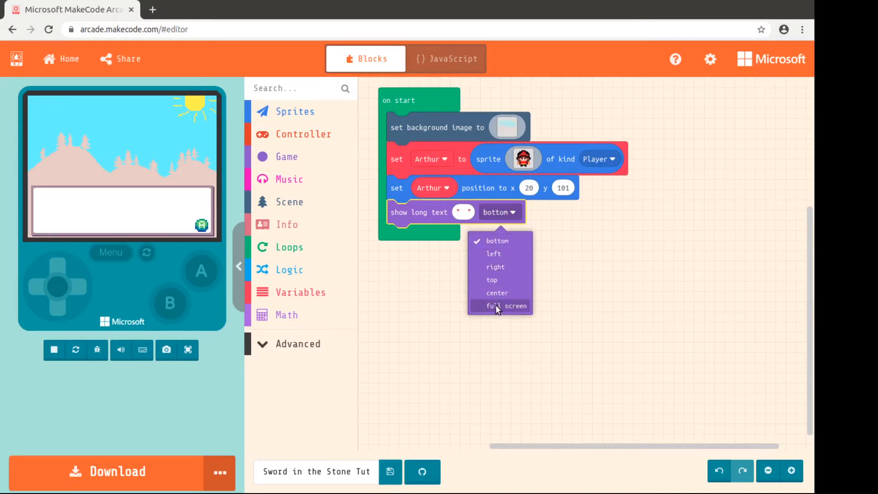
pyautogui.click(498, 293)
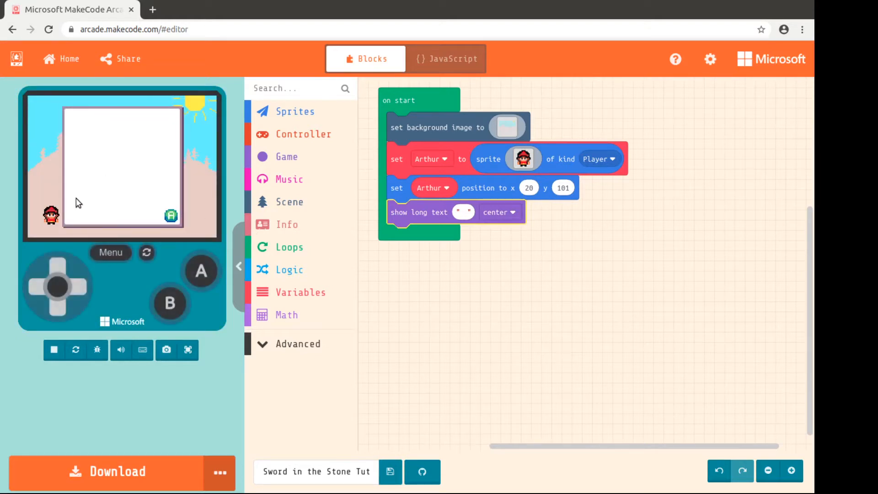
pyautogui.click(463, 212)
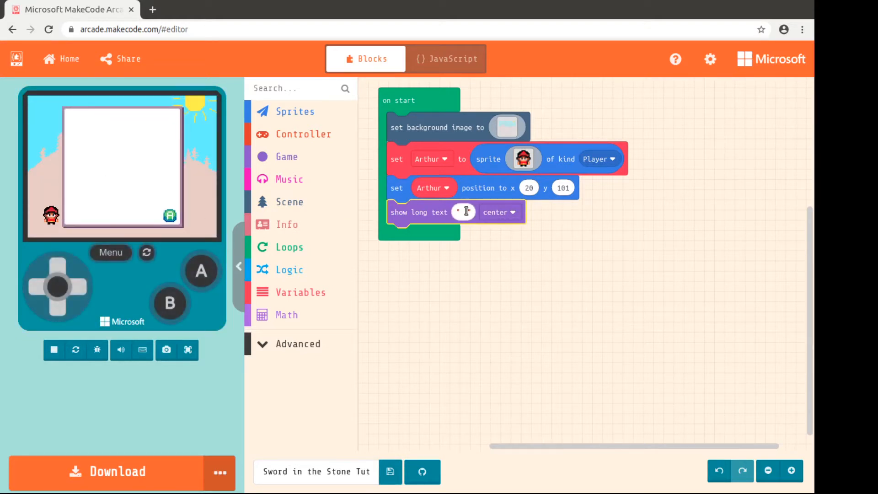
pyautogui.click(464, 212)
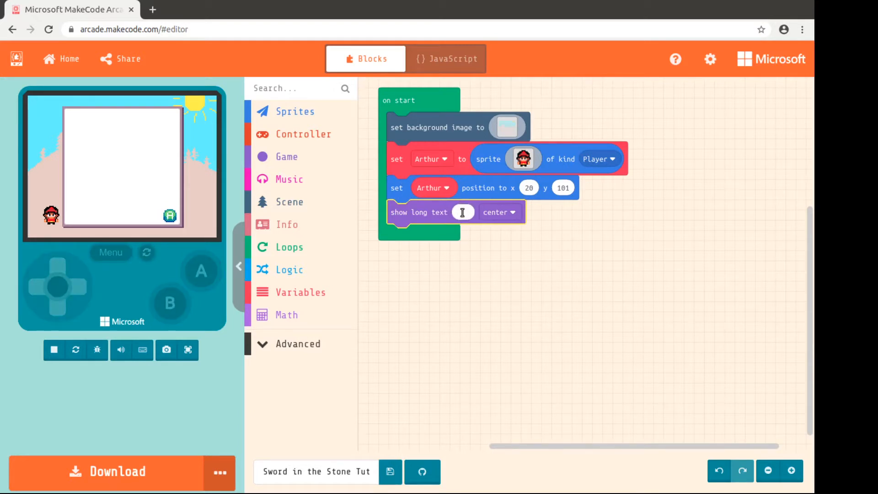
pyautogui.write('There once was a little boy. His name was Arthur.')
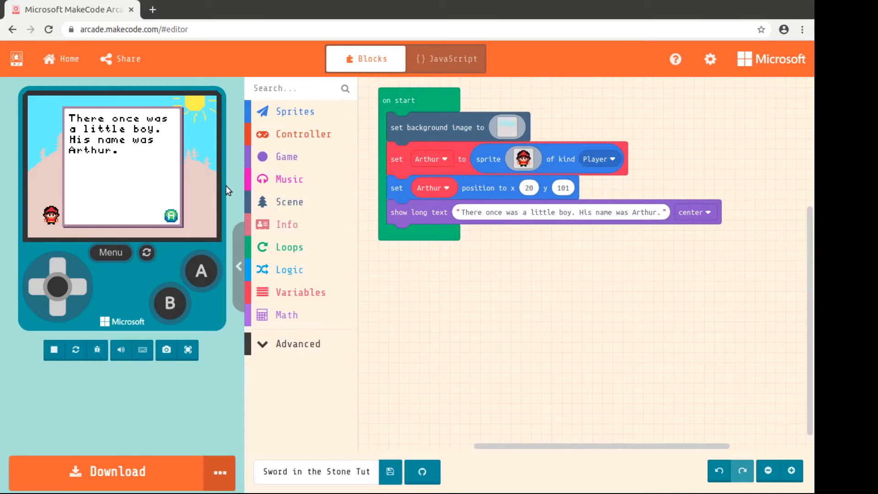
pyautogui.moveTo(493, 290)
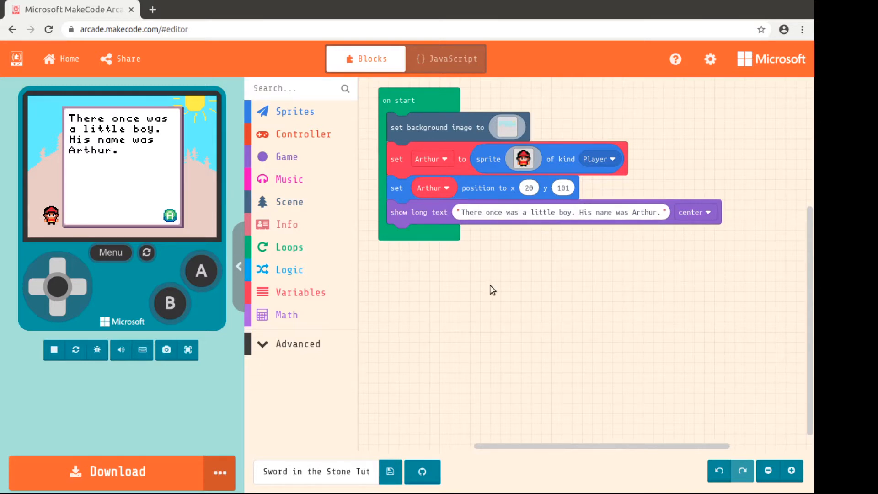
pyautogui.moveTo(481, 301)
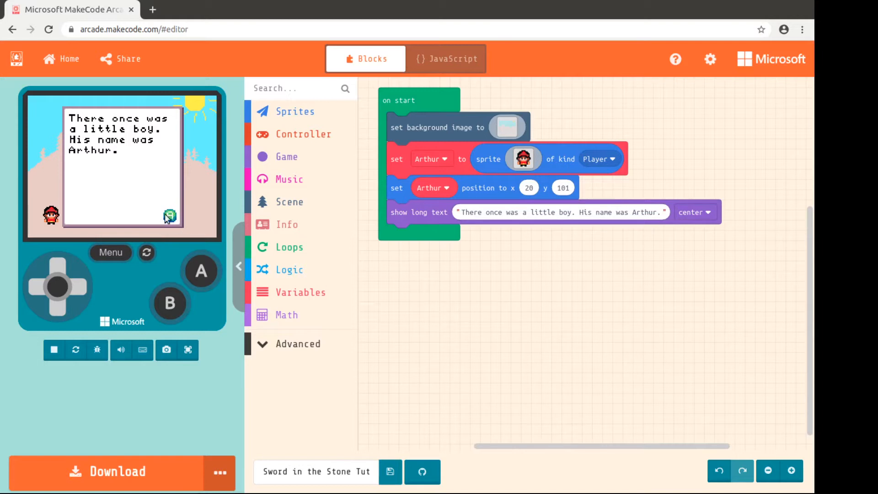
pyautogui.moveTo(210, 277)
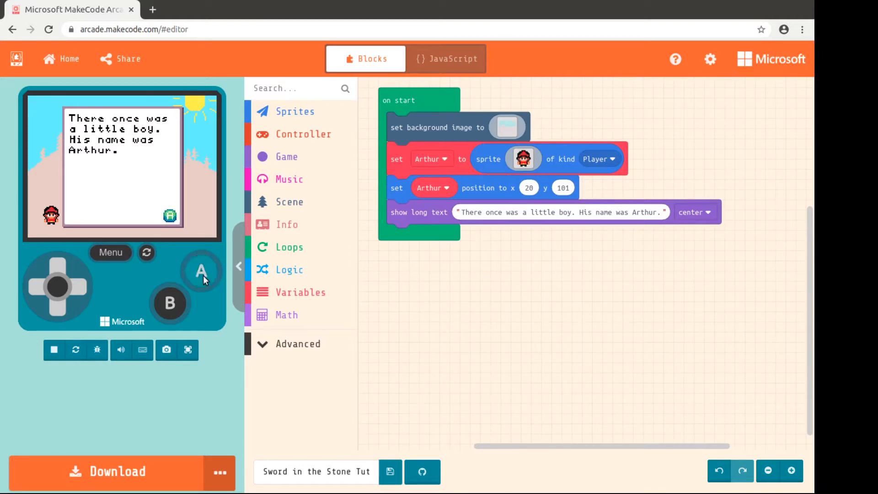
pyautogui.click(202, 271)
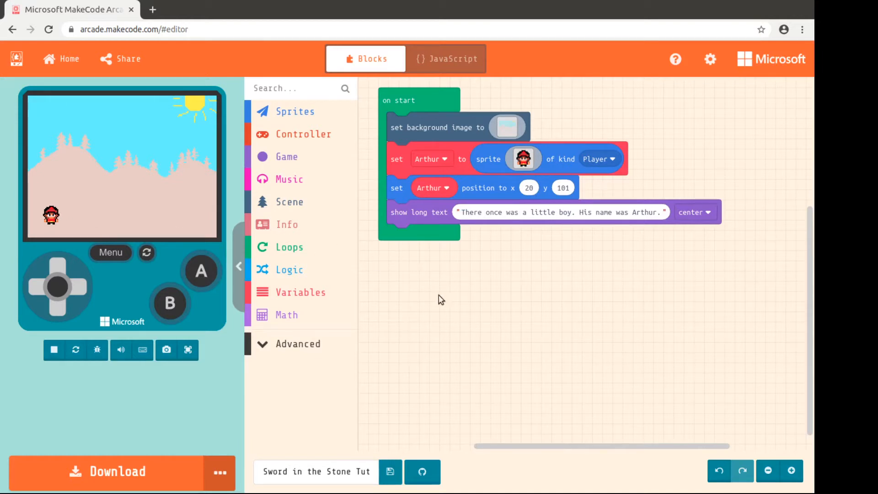
pyautogui.moveTo(273, 114)
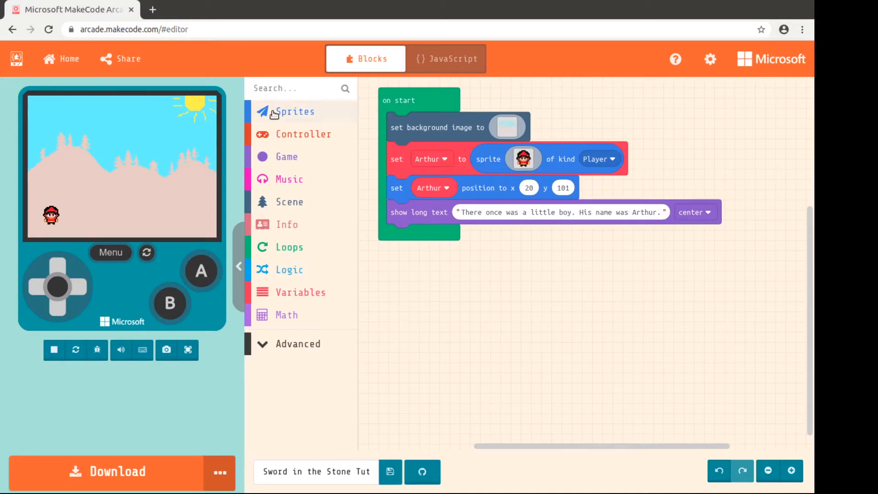
pyautogui.click(295, 111)
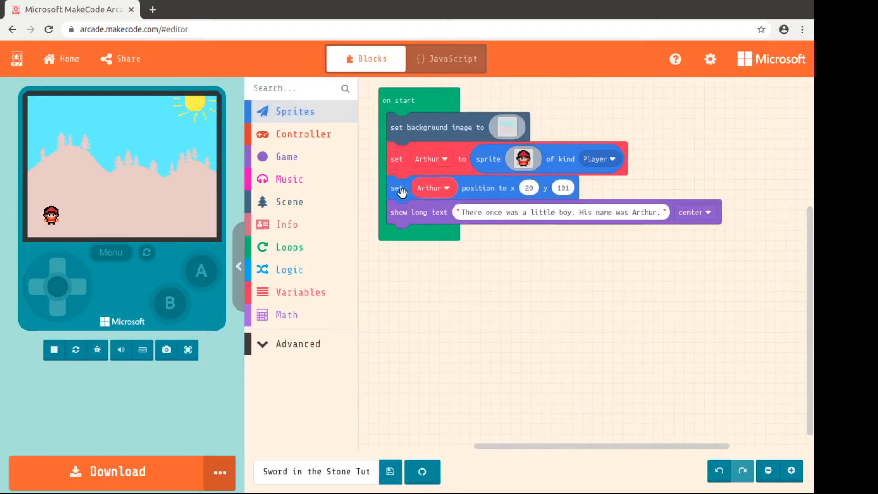
pyautogui.moveTo(491, 189)
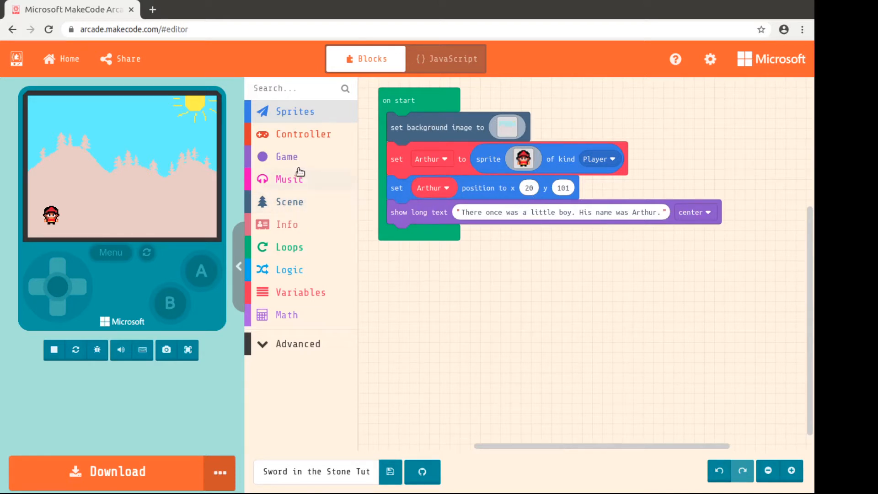
pyautogui.moveTo(293, 156)
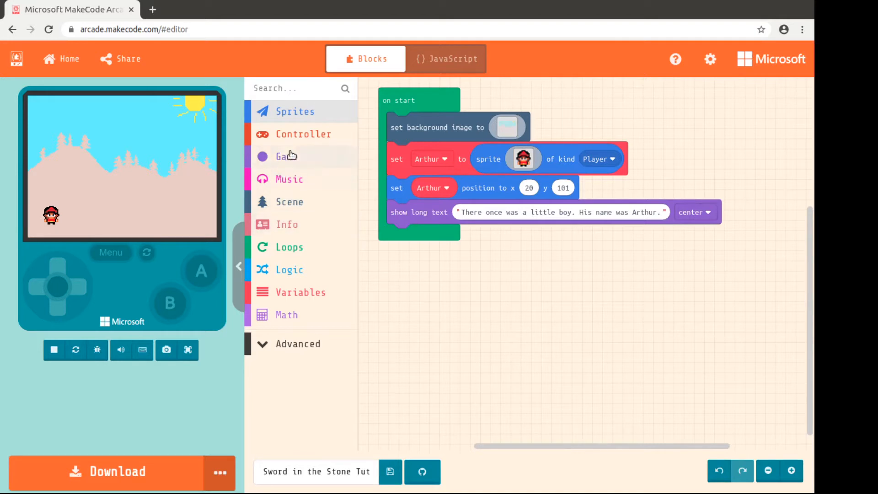
pyautogui.moveTo(290, 203)
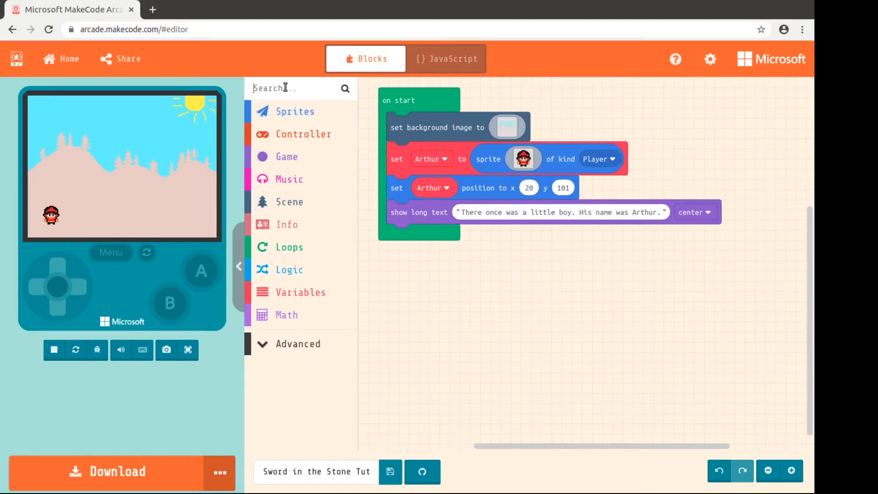
pyautogui.write('long text')
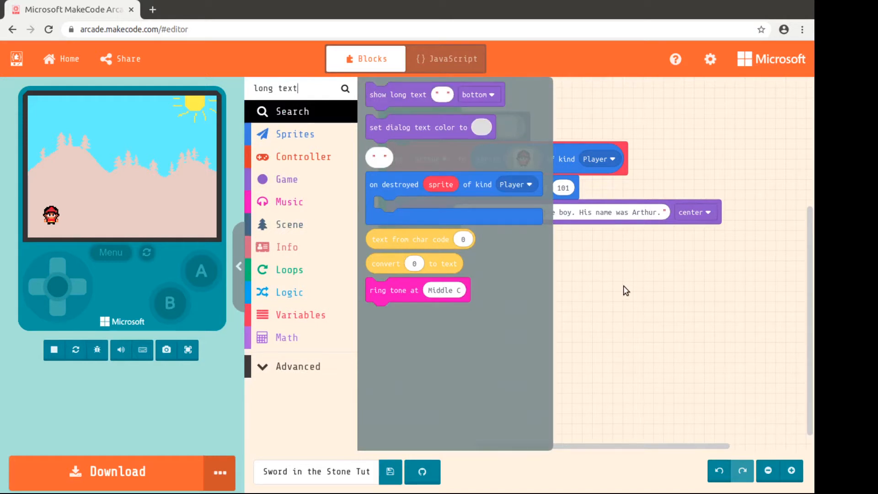
pyautogui.click(322, 89)
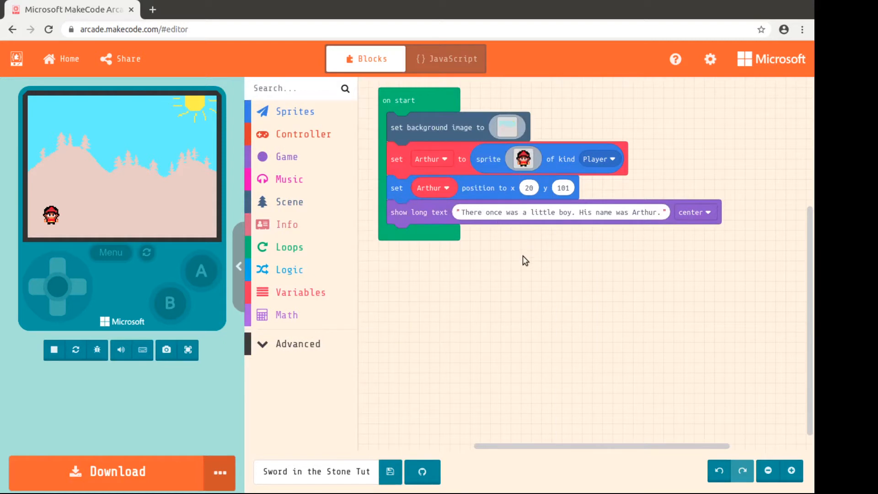
pyautogui.moveTo(294, 120)
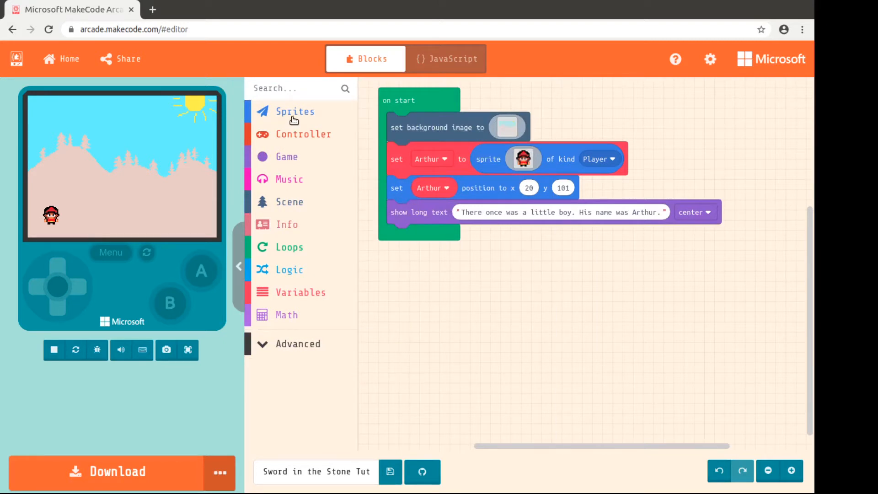
# Add a set-position block after the dialog and make it apply to Arthur.
pyautogui.click(295, 111)
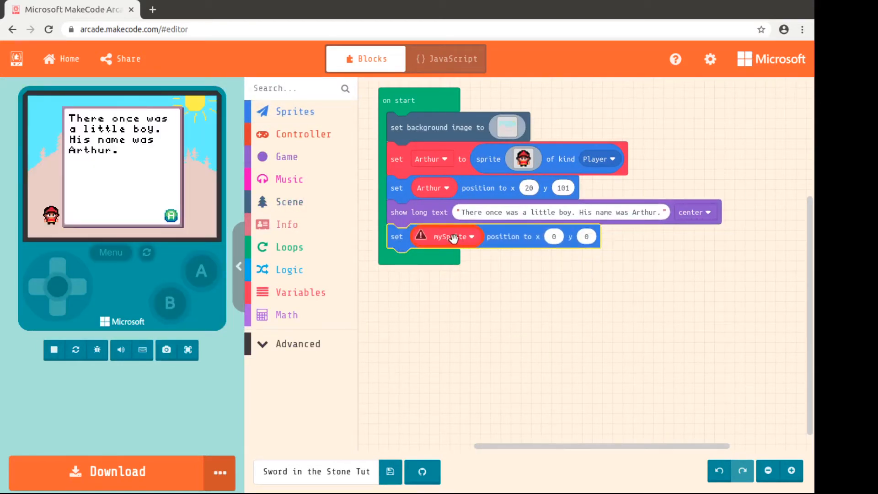
pyautogui.click(452, 236)
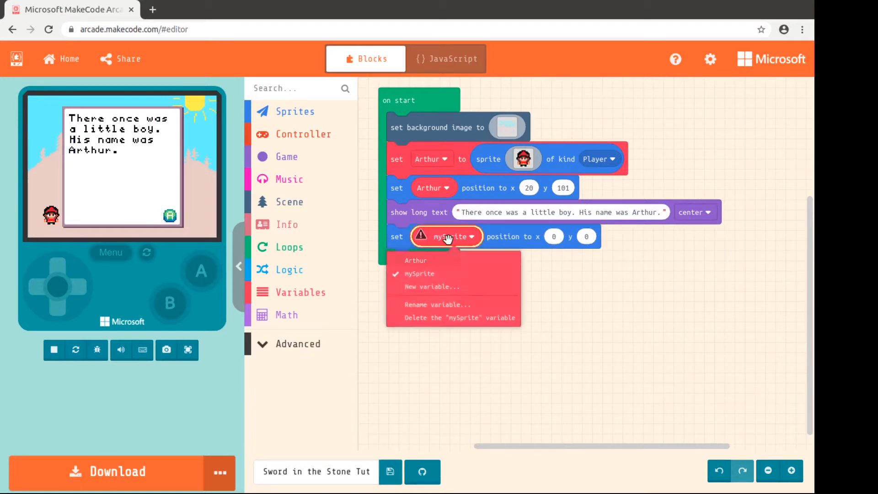
pyautogui.click(415, 260)
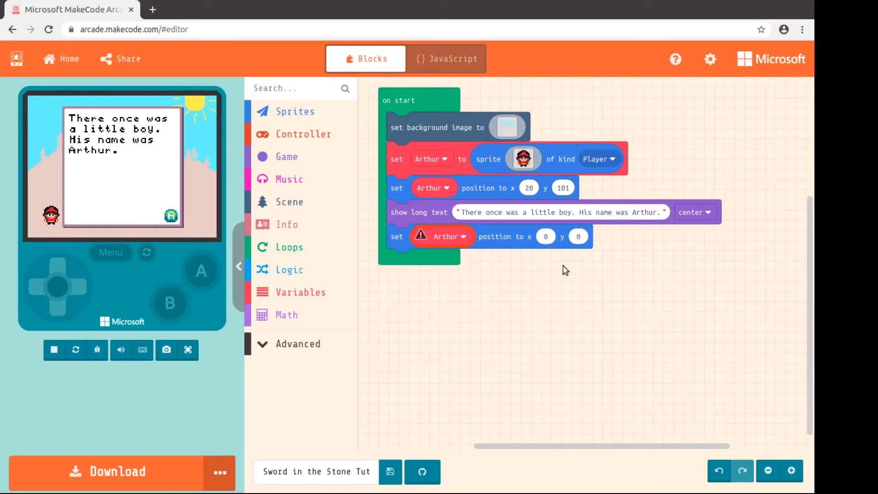
pyautogui.click(529, 236)
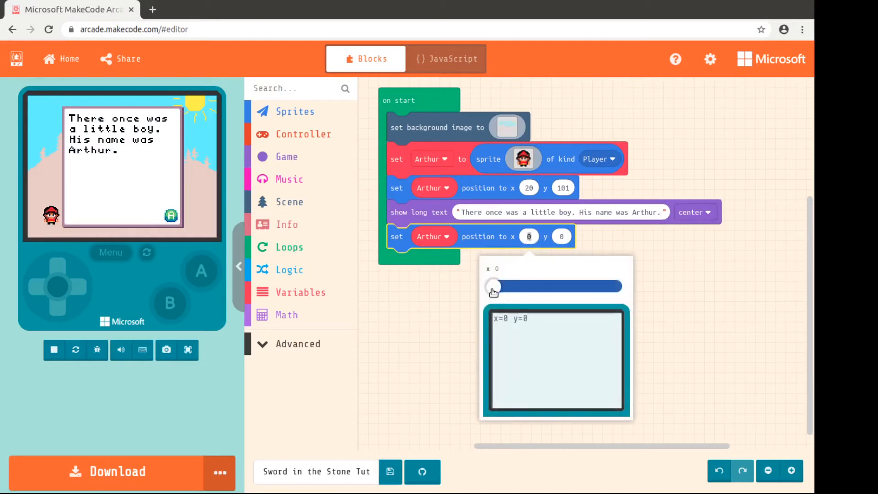
# Set Arthur's new position to x 134, y 72 with the sliders.
pyautogui.moveTo(493, 287); pyautogui.dragTo(586, 286)
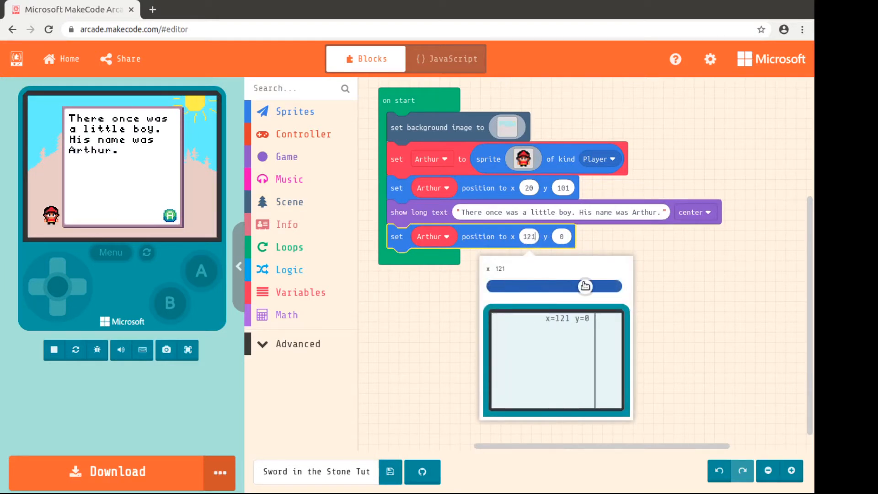
pyautogui.moveTo(586, 286); pyautogui.dragTo(595, 286)
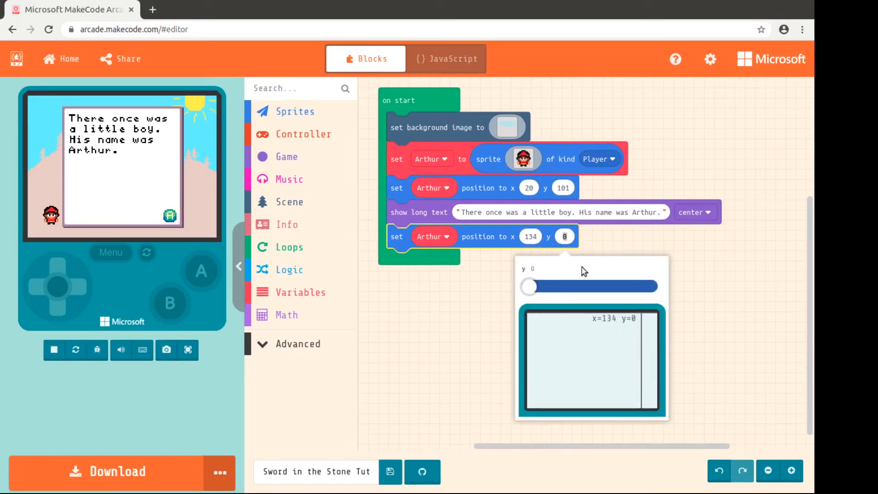
pyautogui.moveTo(530, 286); pyautogui.dragTo(610, 286)
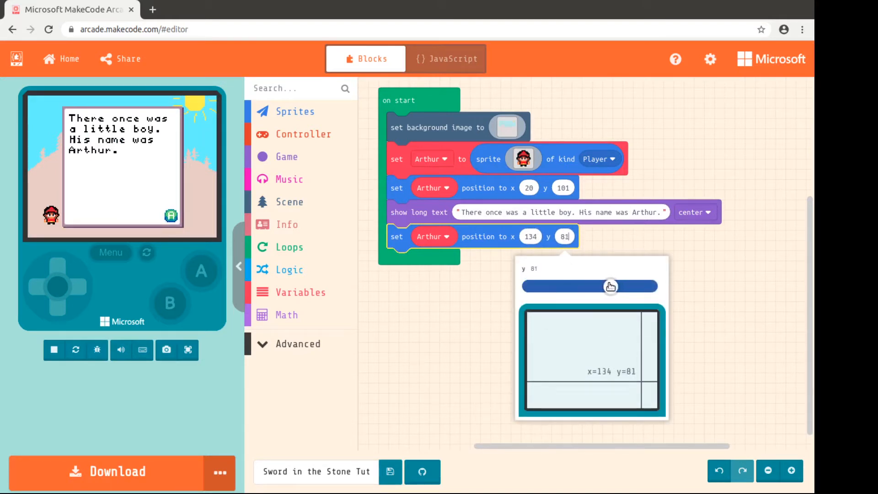
pyautogui.click(709, 267)
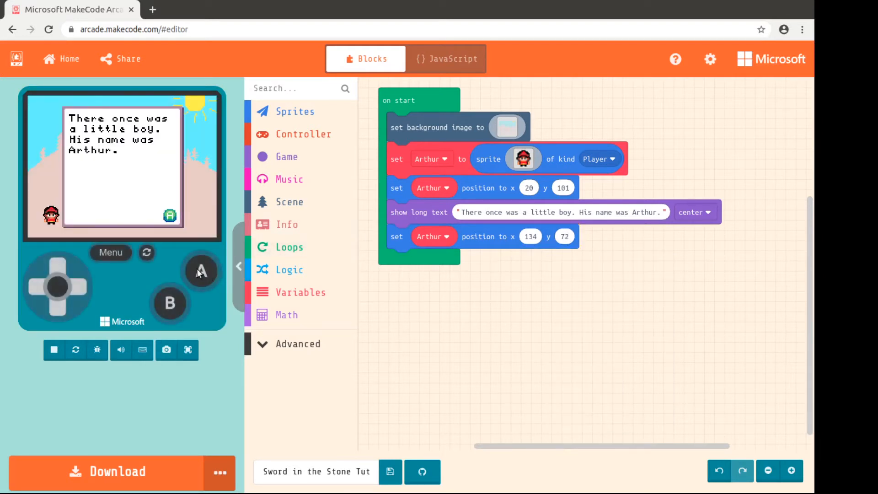
pyautogui.click(201, 270)
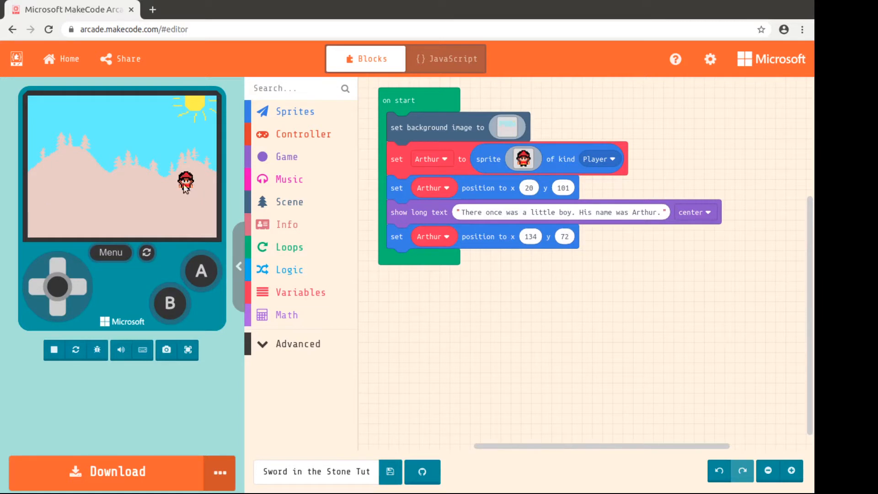
pyautogui.moveTo(421, 214)
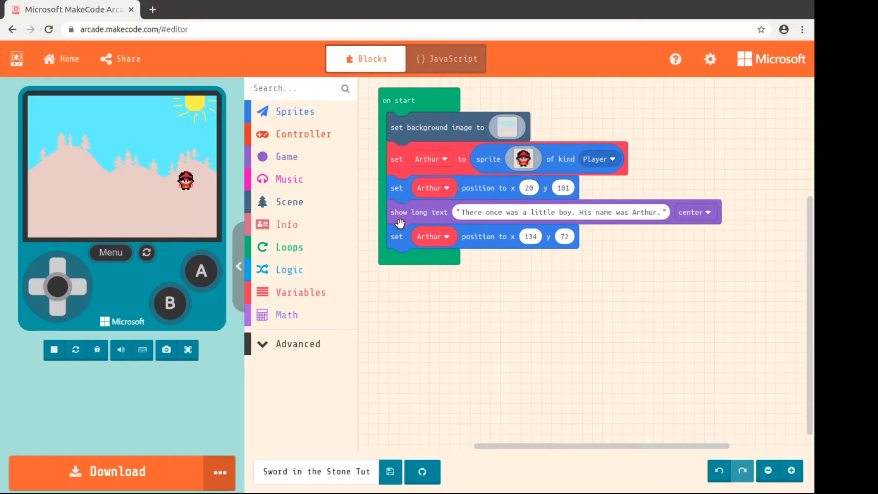
pyautogui.moveTo(194, 275)
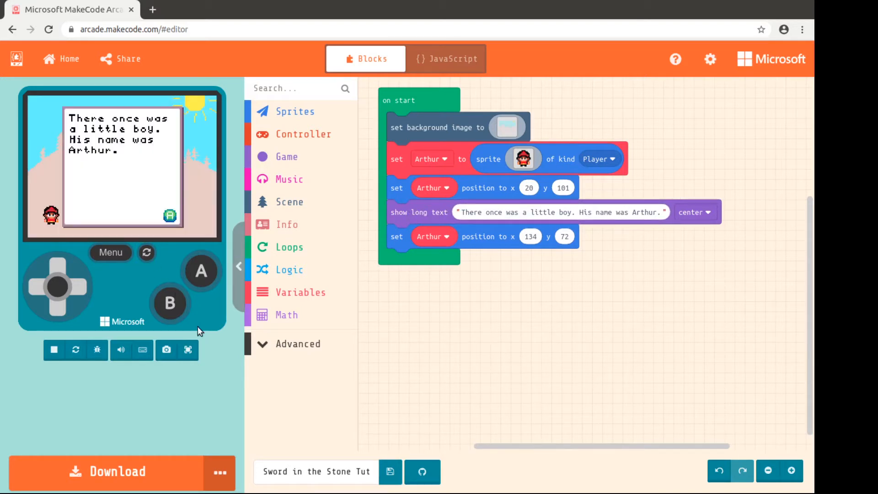
pyautogui.moveTo(443, 214)
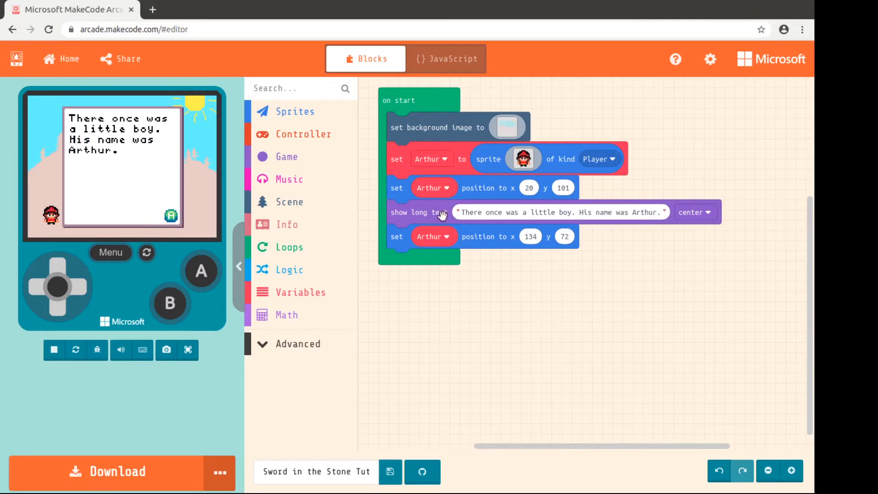
pyautogui.moveTo(202, 270)
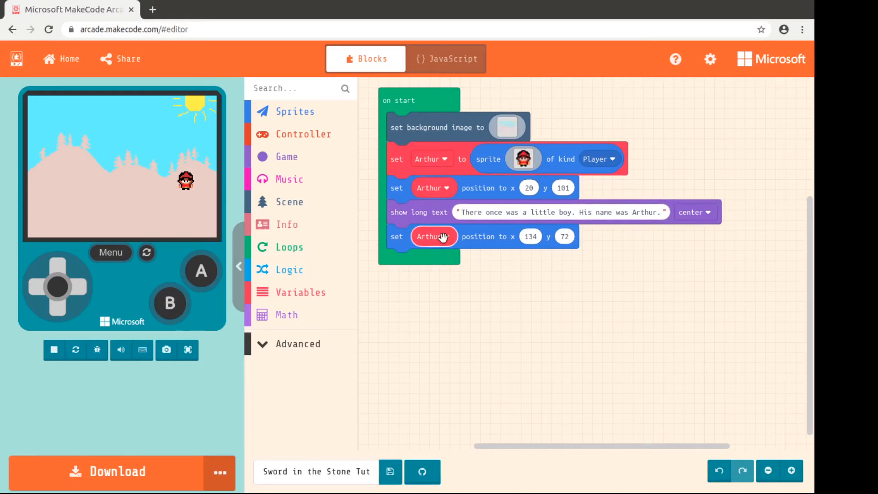
pyautogui.moveTo(403, 219)
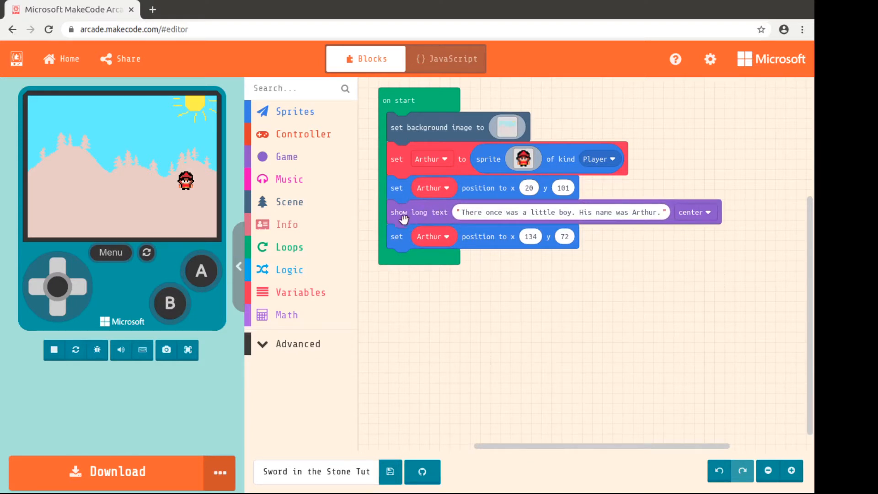
pyautogui.moveTo(400, 238)
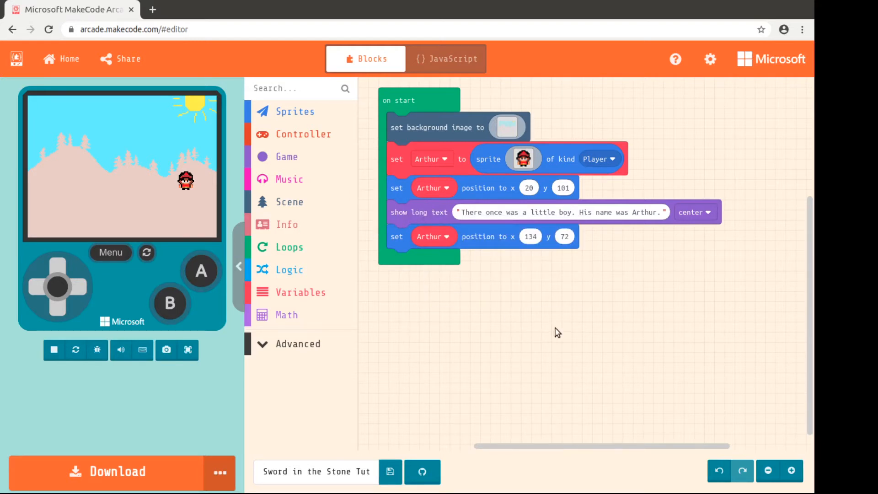
pyautogui.moveTo(337, 238)
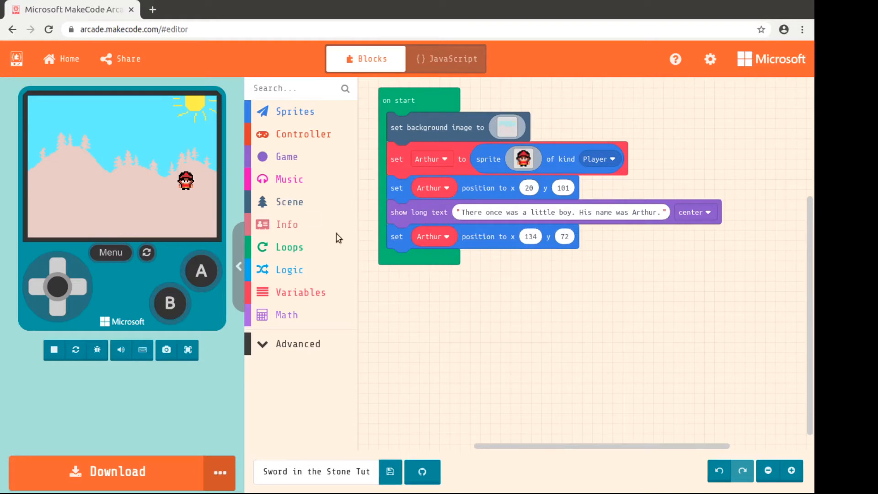
pyautogui.moveTo(438, 194)
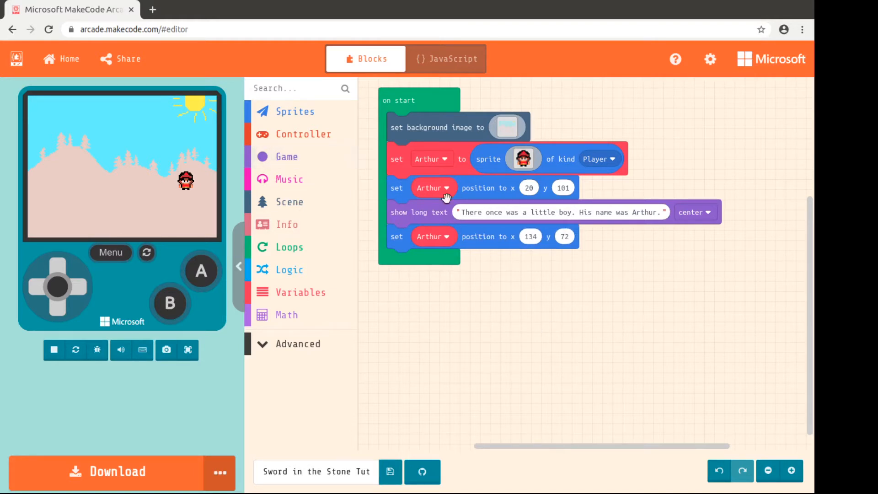
# Duplicate the story text block to create a second long-text dialog.
pyautogui.rightClick(416, 213)
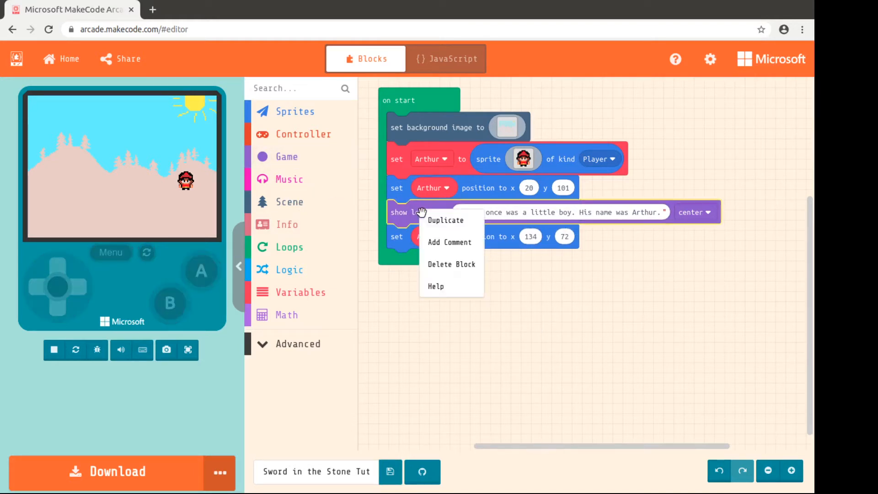
pyautogui.click(446, 220)
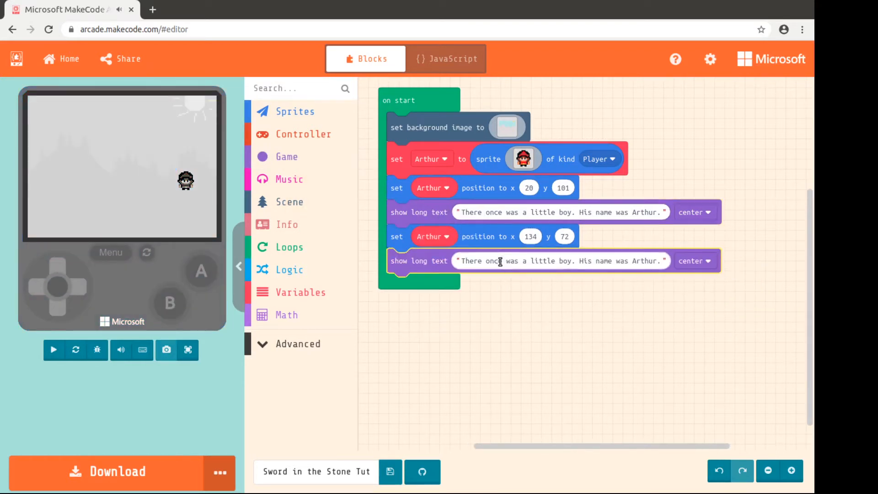
pyautogui.click(55, 350)
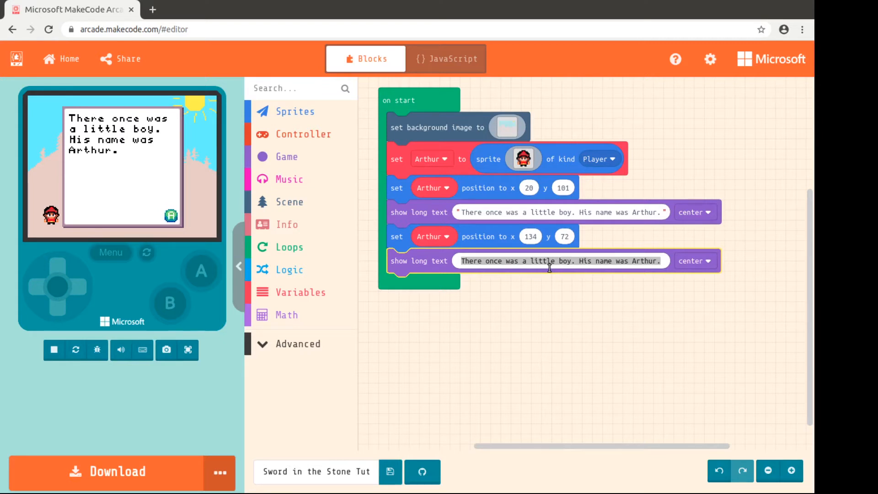
# Write "Everyone thought Arthur was the smallest, weakest, least handsome kid in town." as its text.
pyautogui.write('Everyone')
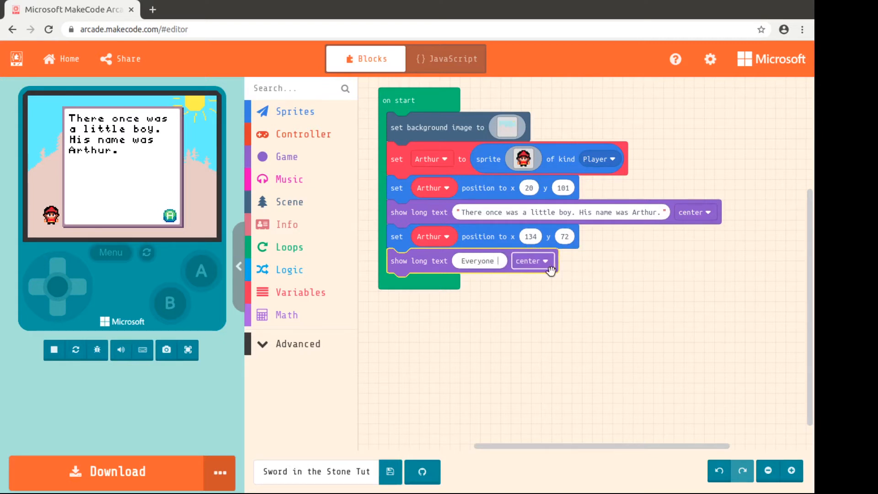
pyautogui.write('thought Arthur was the smalles')
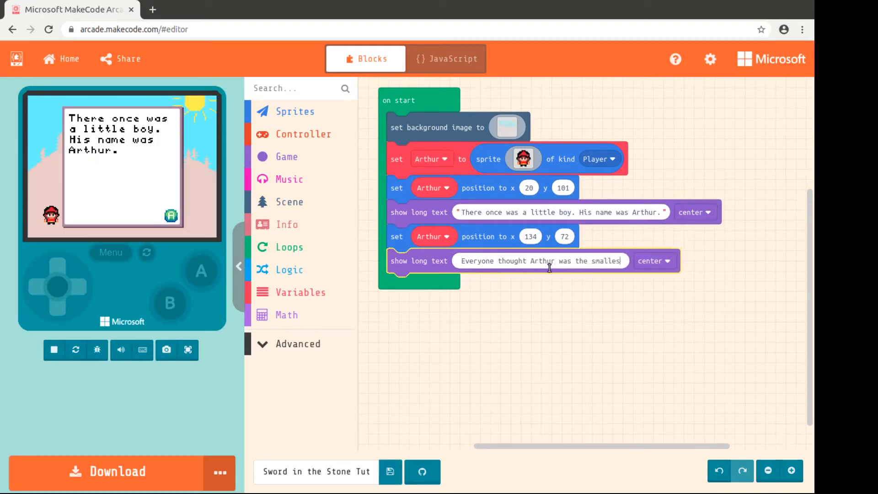
pyautogui.write('t, weakest, leas')
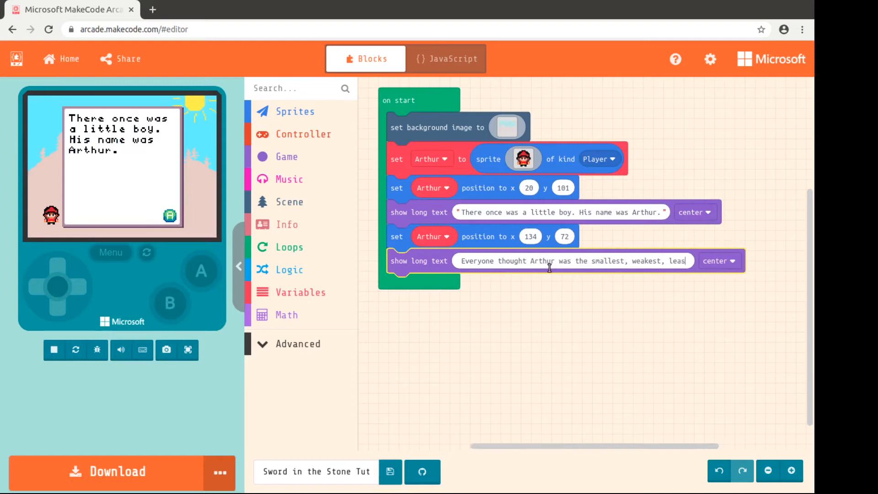
pyautogui.write('handsome kid in town.')
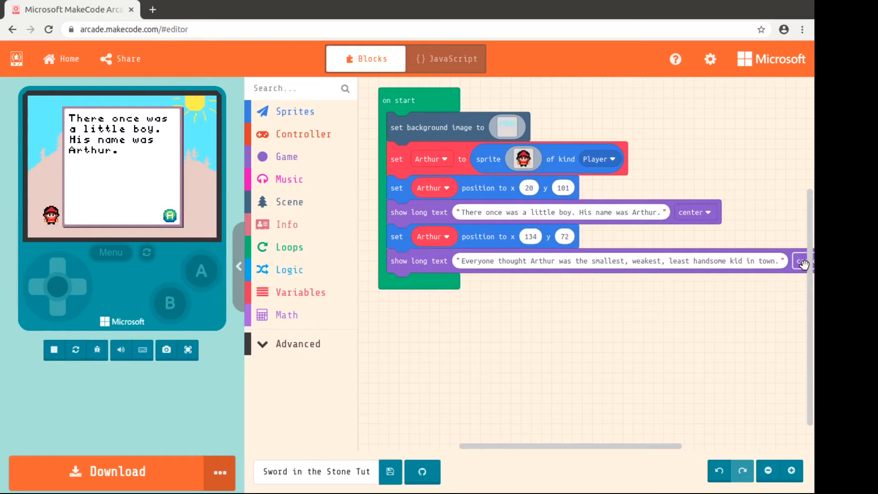
# Show the second dialog at the top and advance the simulator to view it.
pyautogui.click(801, 262)
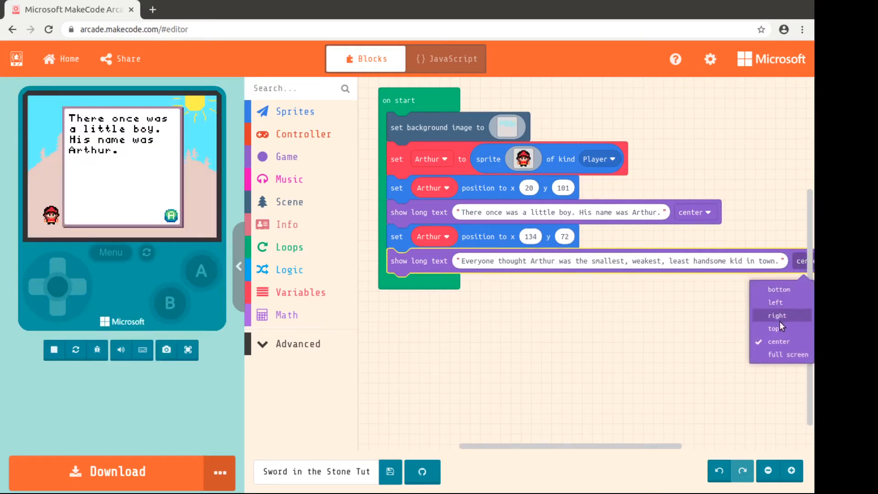
pyautogui.click(772, 328)
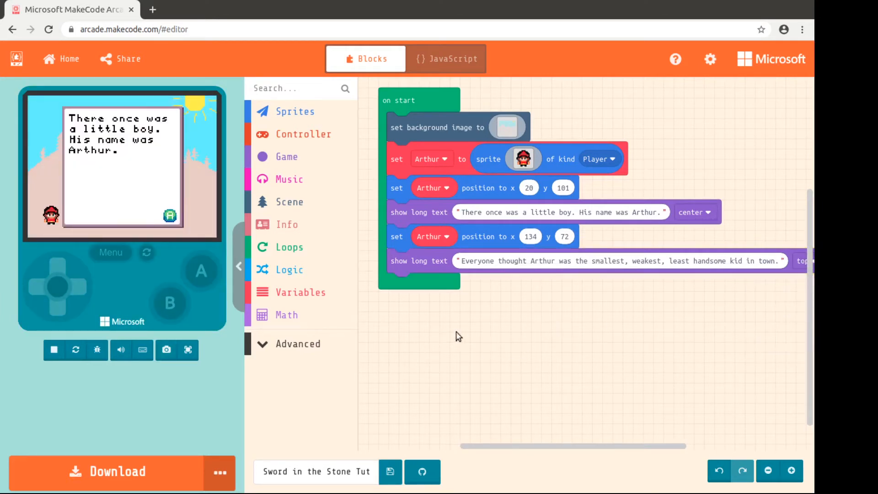
pyautogui.click(201, 270)
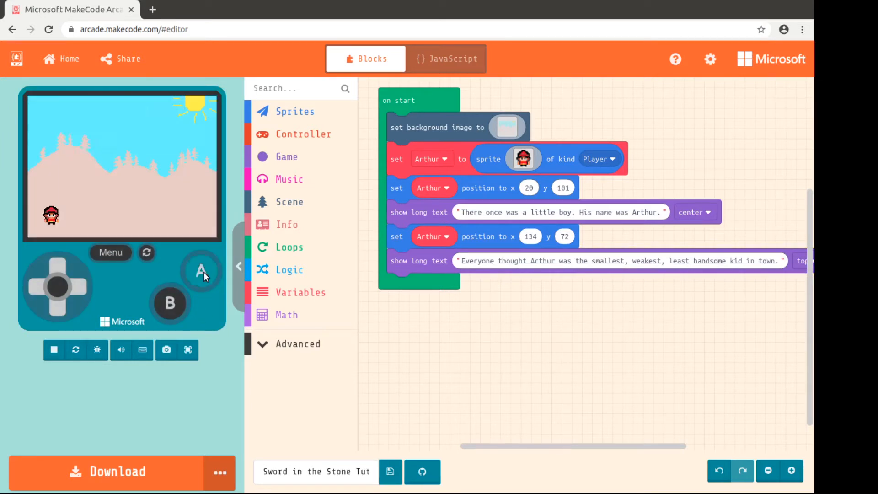
pyautogui.click(201, 271)
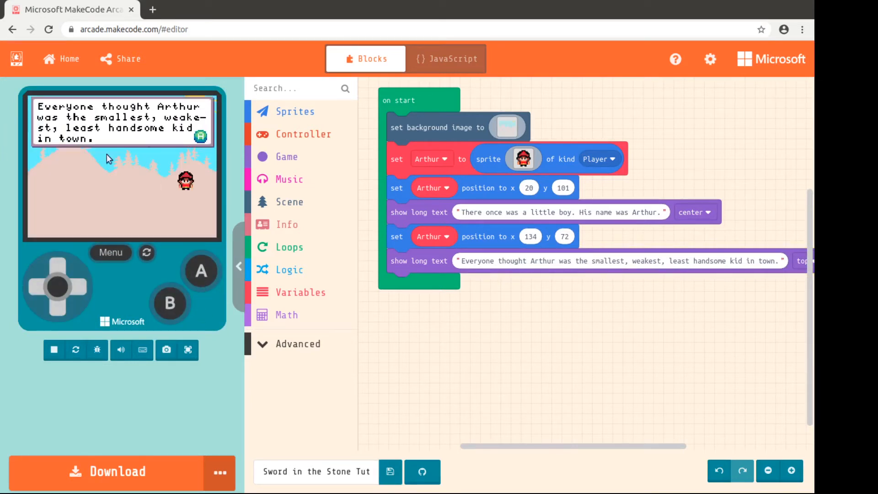
pyautogui.moveTo(455, 310)
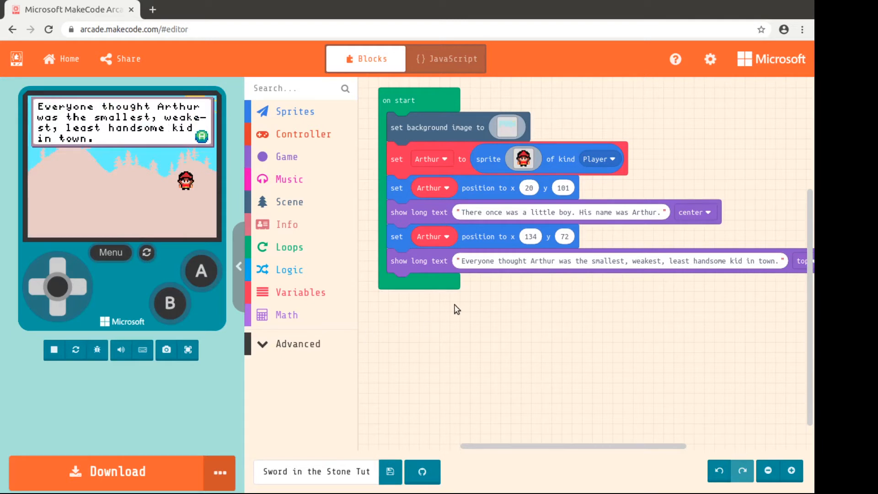
pyautogui.moveTo(428, 377)
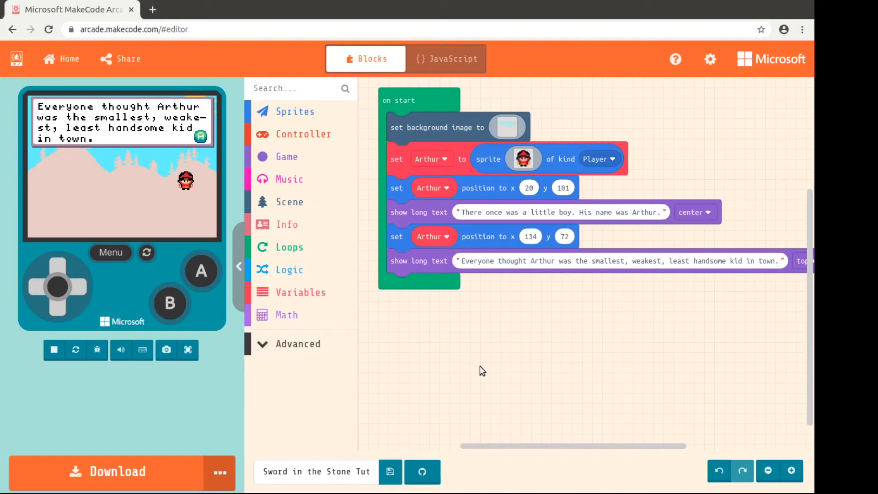
pyautogui.moveTo(456, 357)
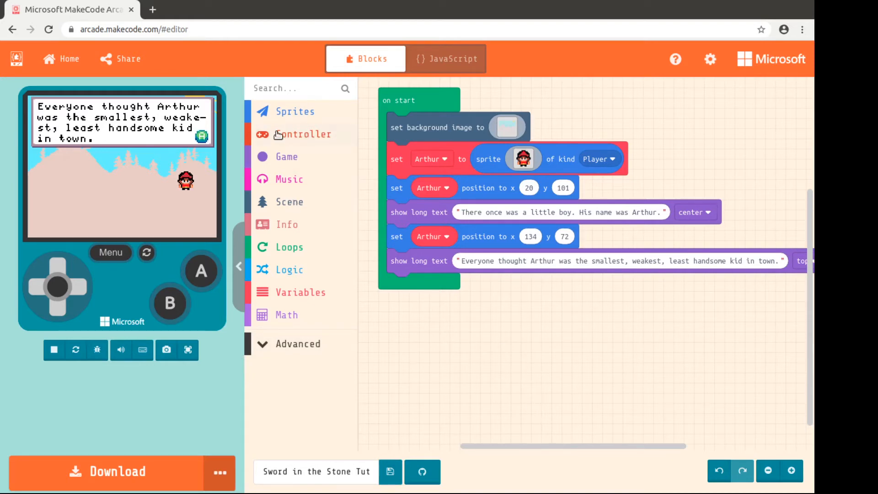
# Add two new sprite-creation blocks to on start, naming the first variable kid1.
pyautogui.click(295, 111)
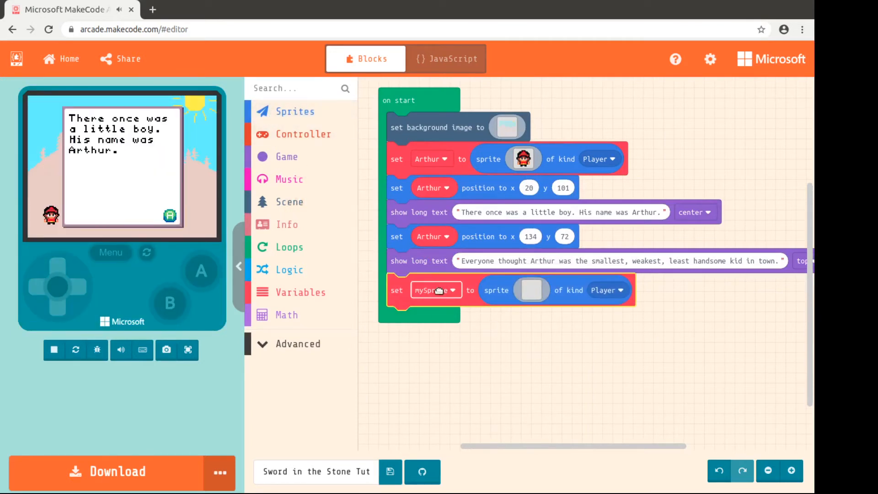
pyautogui.click(437, 290)
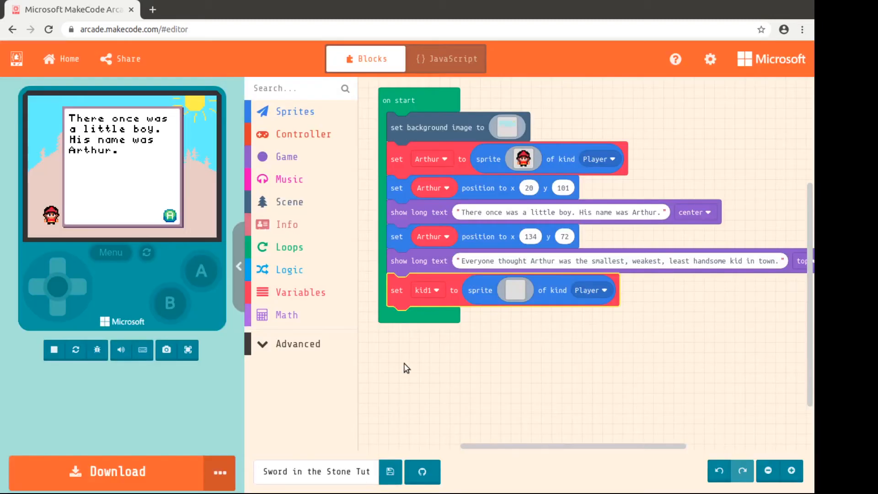
pyautogui.click(295, 110)
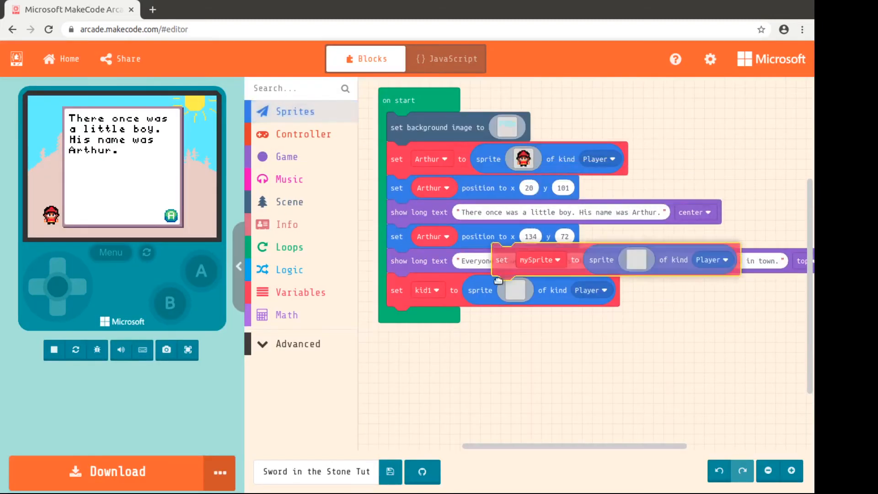
pyautogui.click(436, 324)
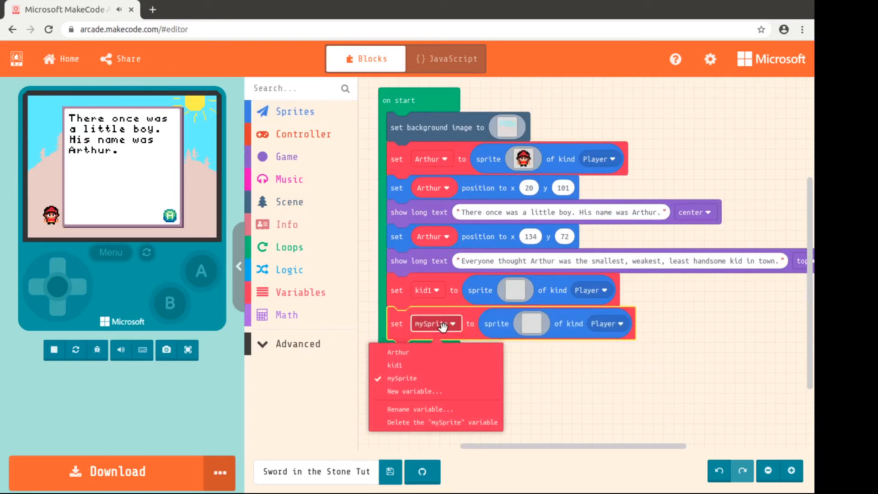
# Rename the second sprite's variable to kid2 and confirm it in the list.
pyautogui.click(419, 409)
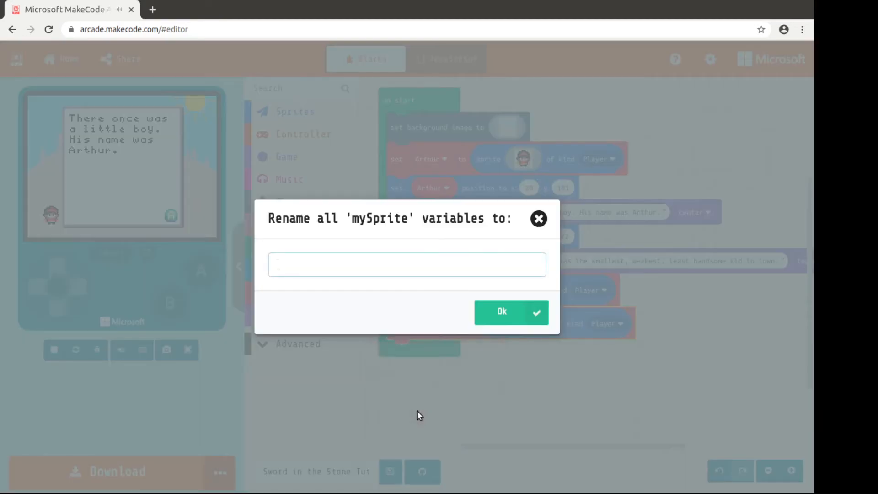
pyautogui.click(502, 311)
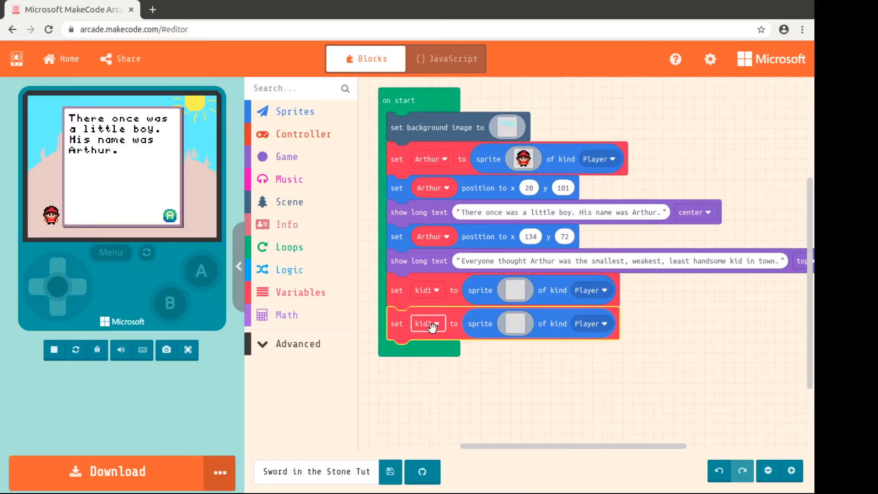
pyautogui.click(427, 324)
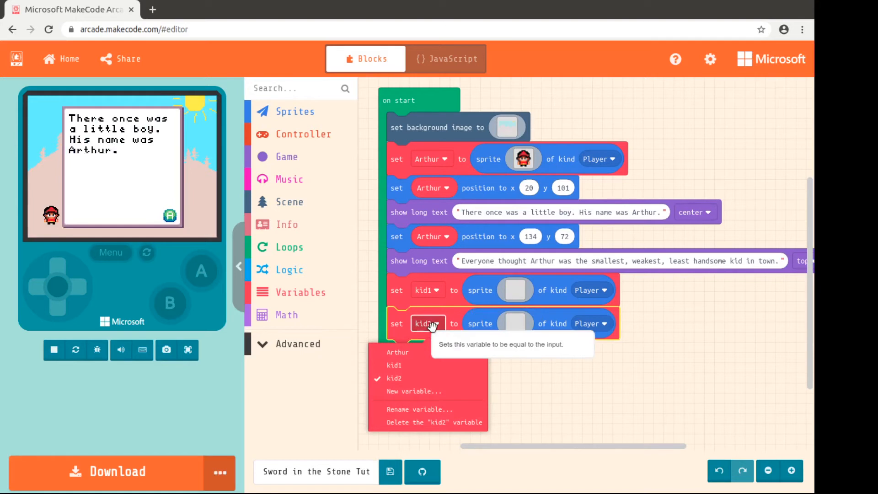
pyautogui.click(394, 379)
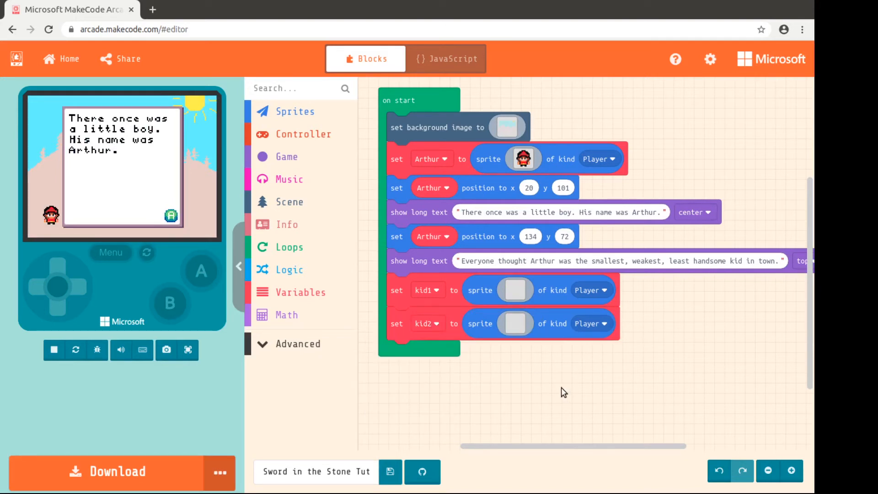
pyautogui.moveTo(386, 317)
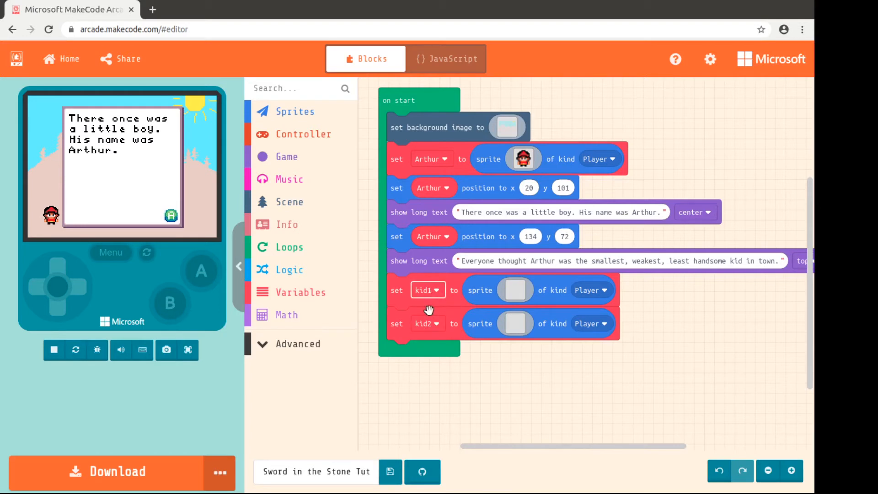
pyautogui.moveTo(423, 323)
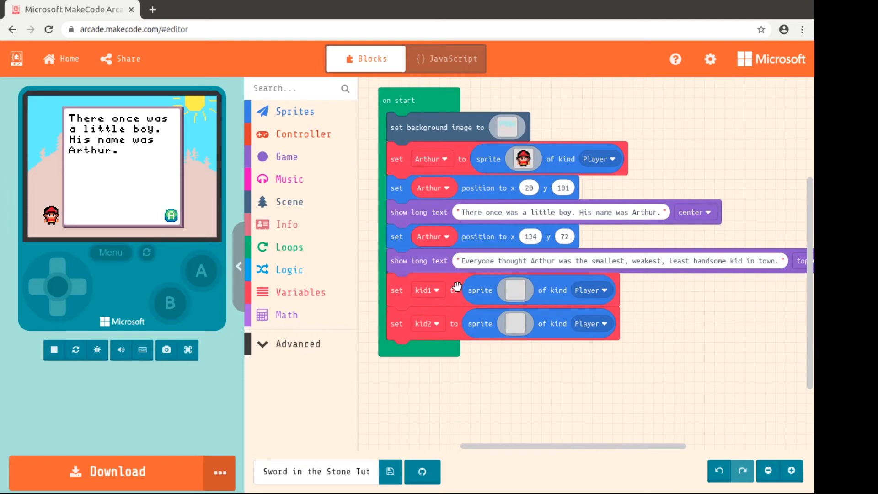
pyautogui.moveTo(646, 372)
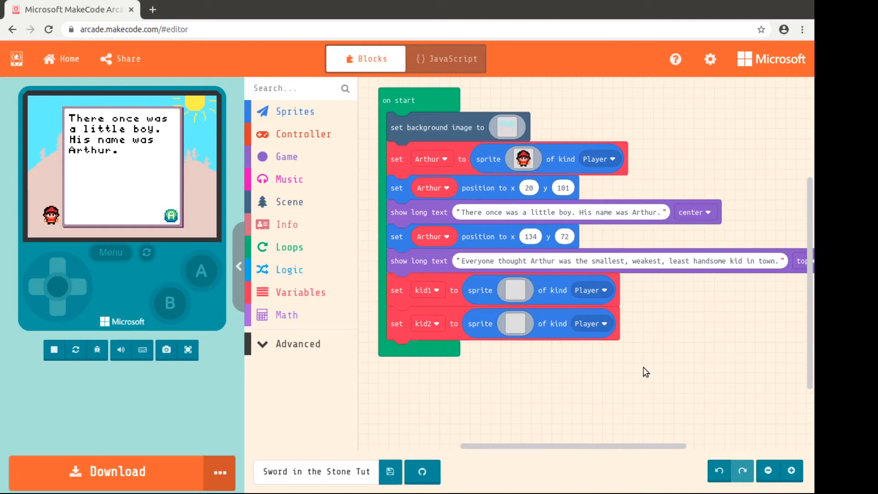
pyautogui.moveTo(641, 356)
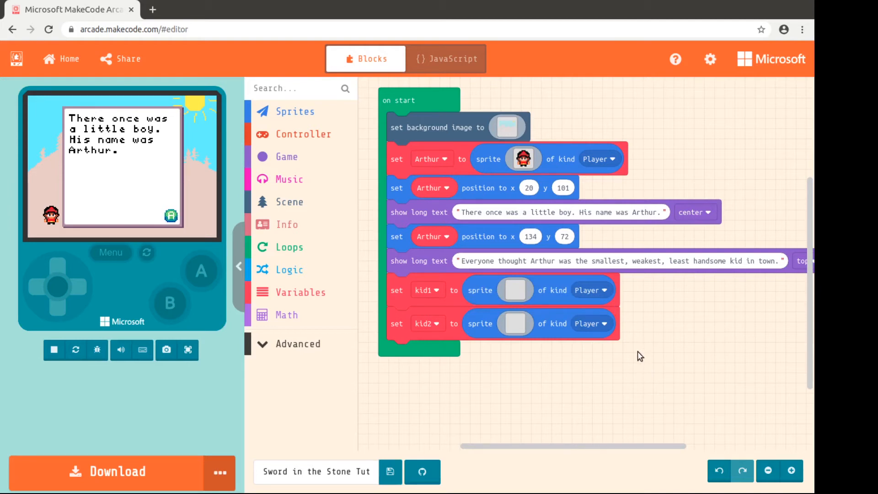
pyautogui.moveTo(701, 305)
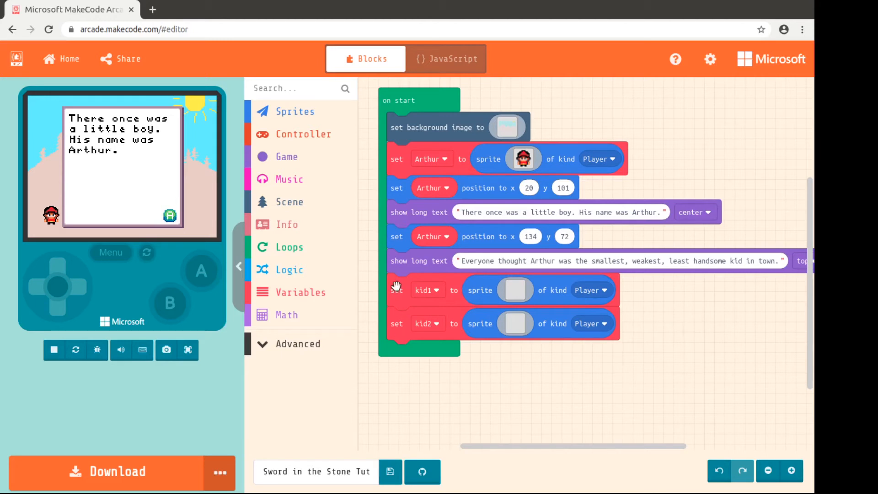
pyautogui.moveTo(685, 311)
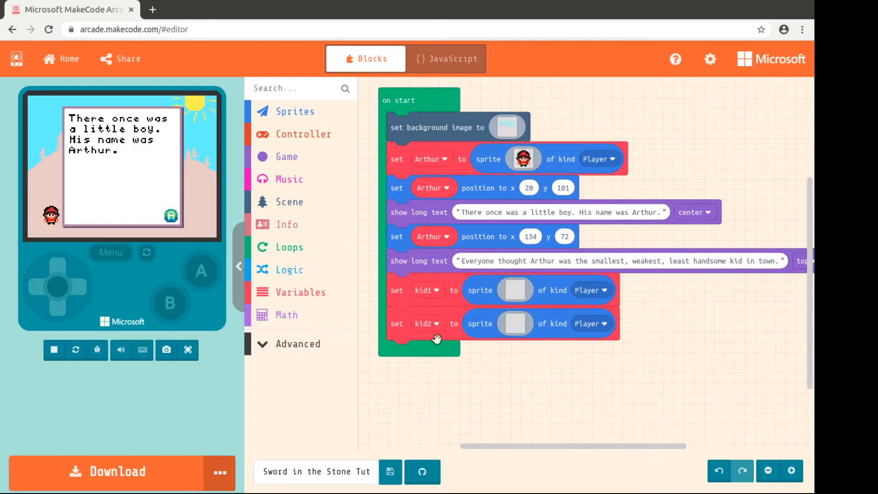
pyautogui.moveTo(552, 396)
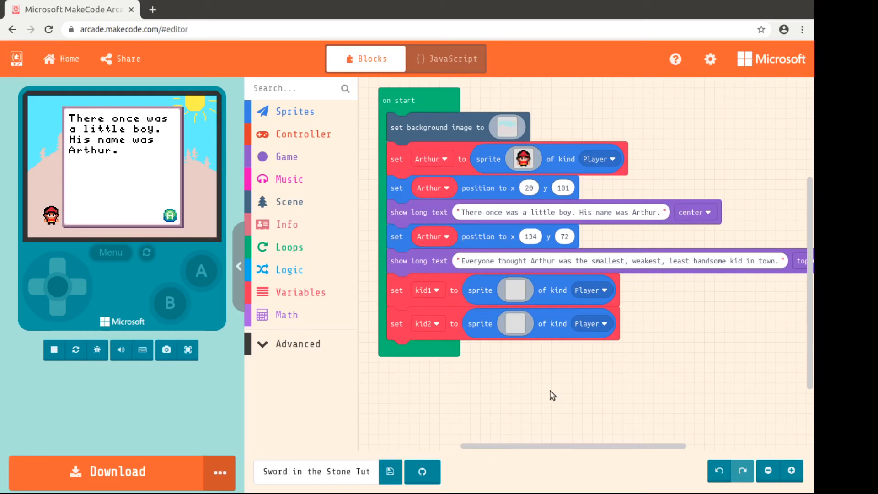
pyautogui.moveTo(517, 290)
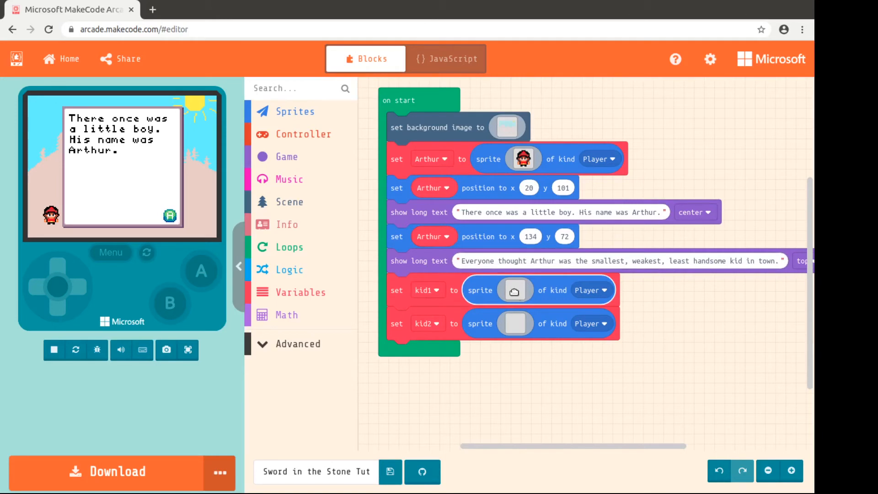
# Give kid1 the crowned girl image from the gallery.
pyautogui.click(511, 290)
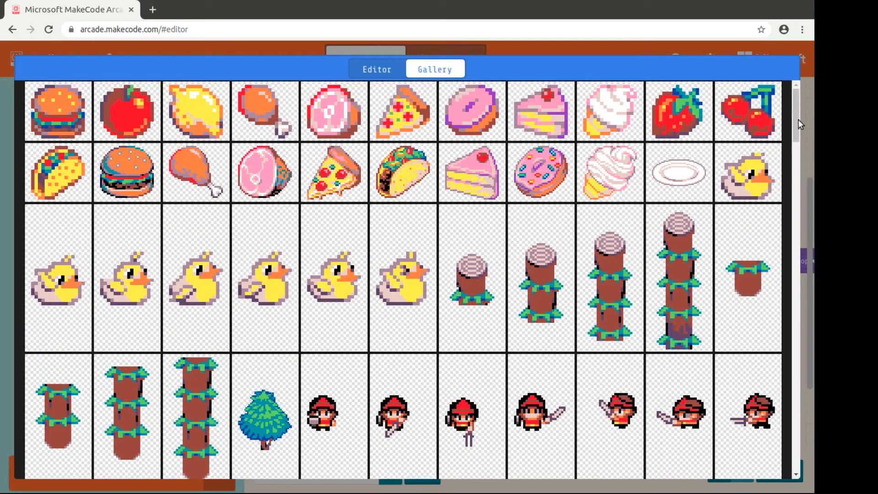
pyautogui.scroll(-3)
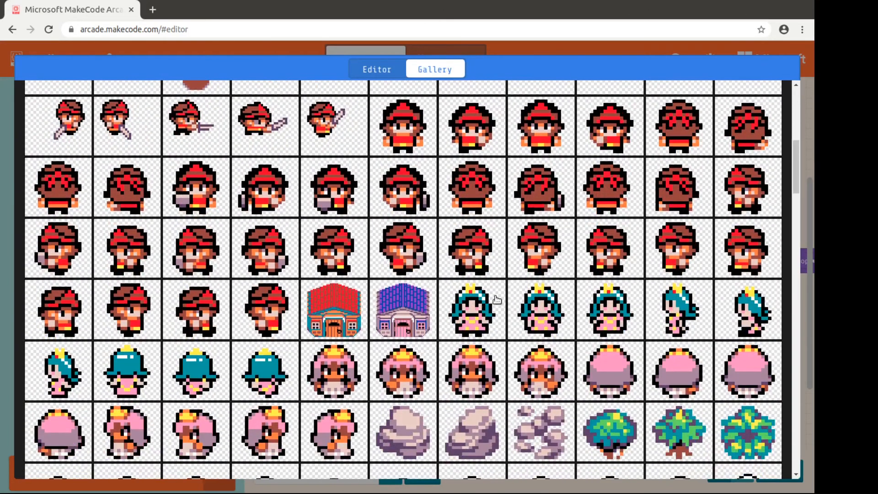
pyautogui.click(476, 314)
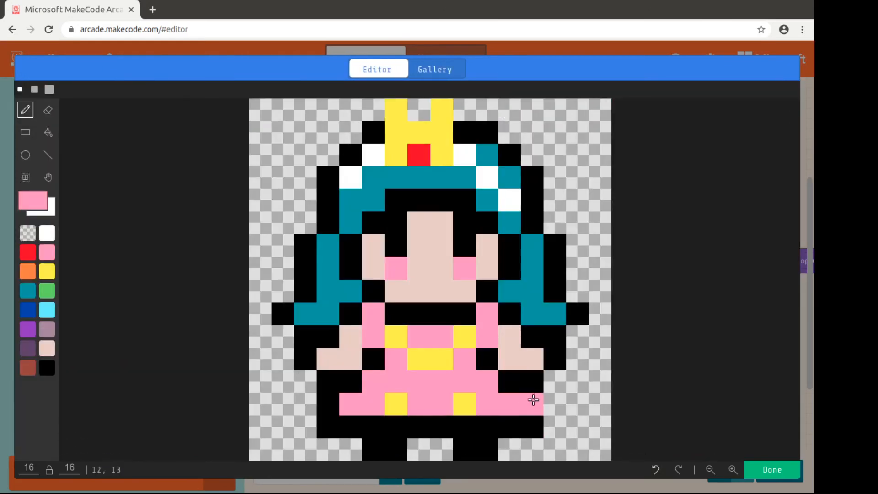
pyautogui.click(772, 470)
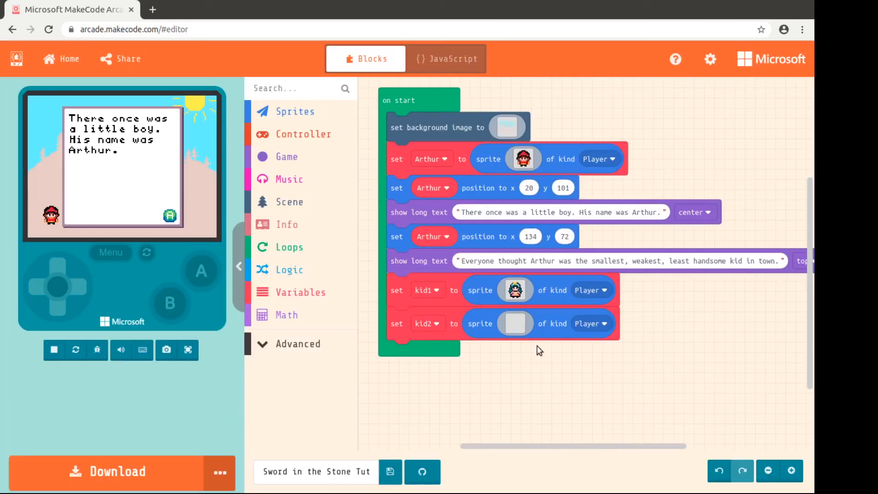
# Browse the gallery for kid2's red-helmet football player image.
pyautogui.click(516, 324)
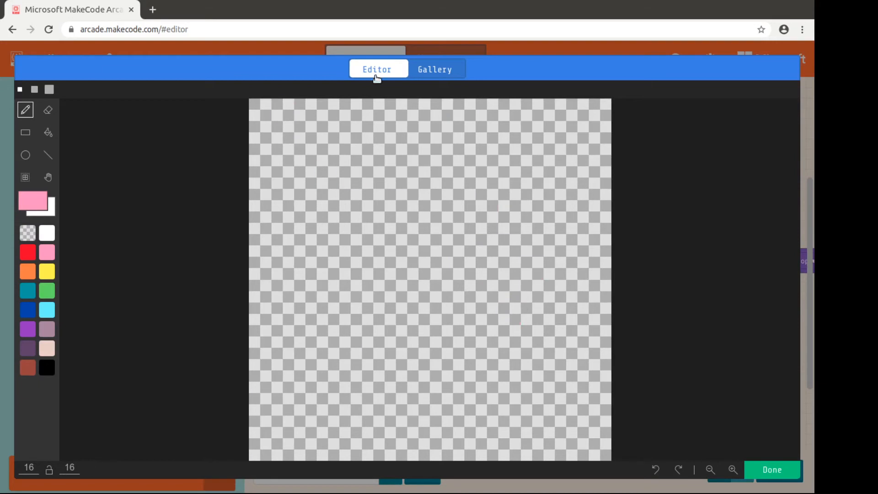
pyautogui.click(436, 69)
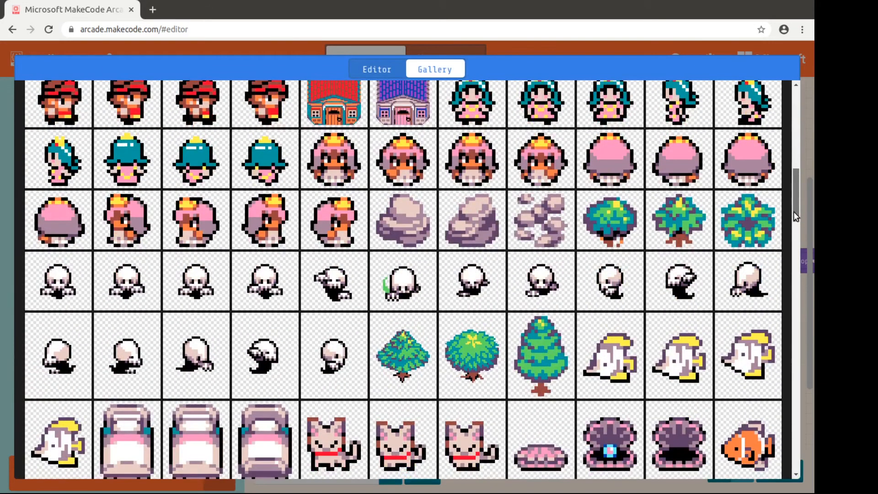
pyautogui.scroll(-3)
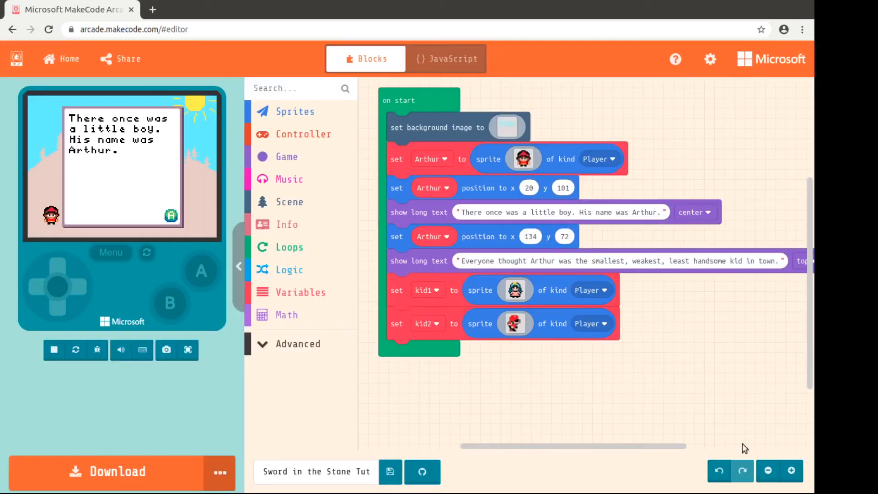
pyautogui.moveTo(318, 262)
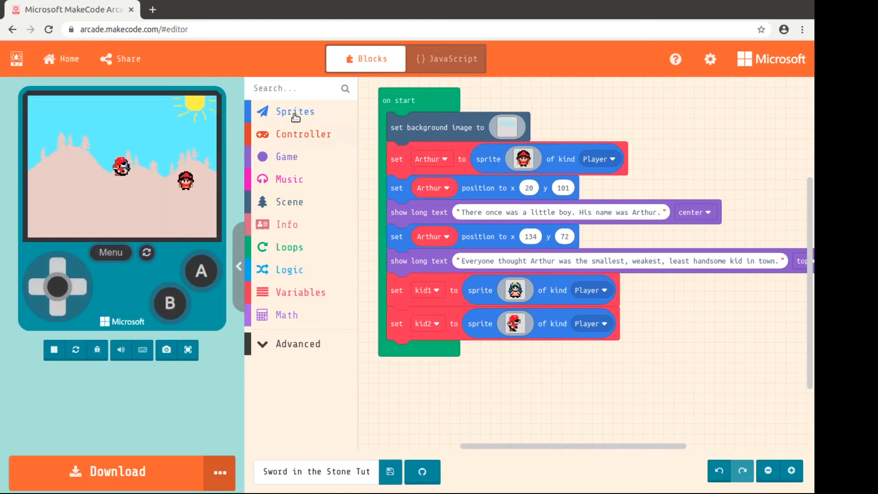
# Add set-position blocks at x 0, y 0 for the new kid sprites.
pyautogui.click(295, 112)
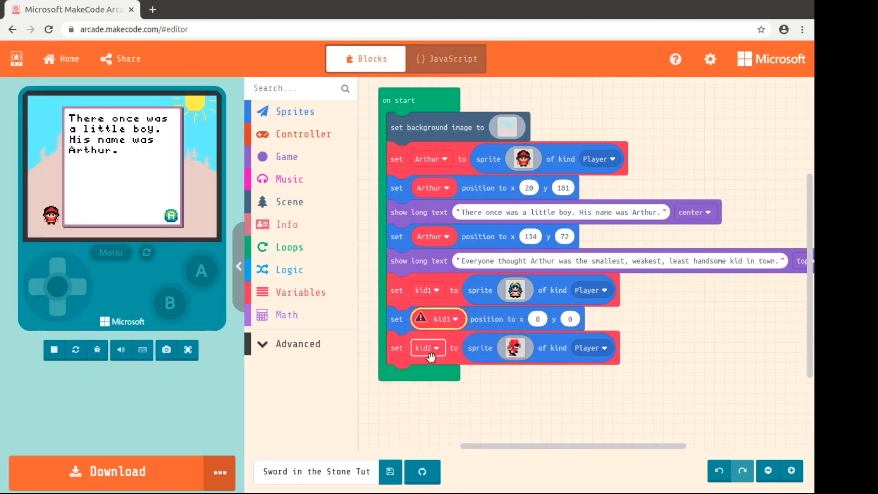
pyautogui.click(295, 111)
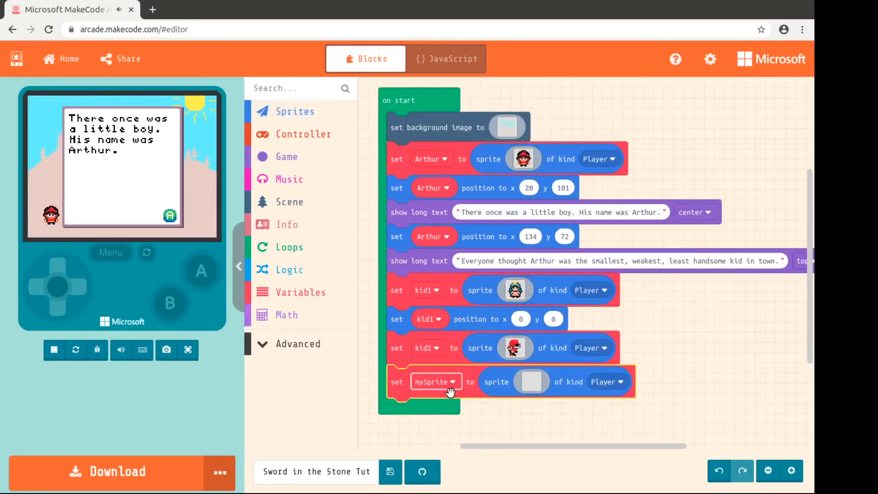
pyautogui.click(436, 381)
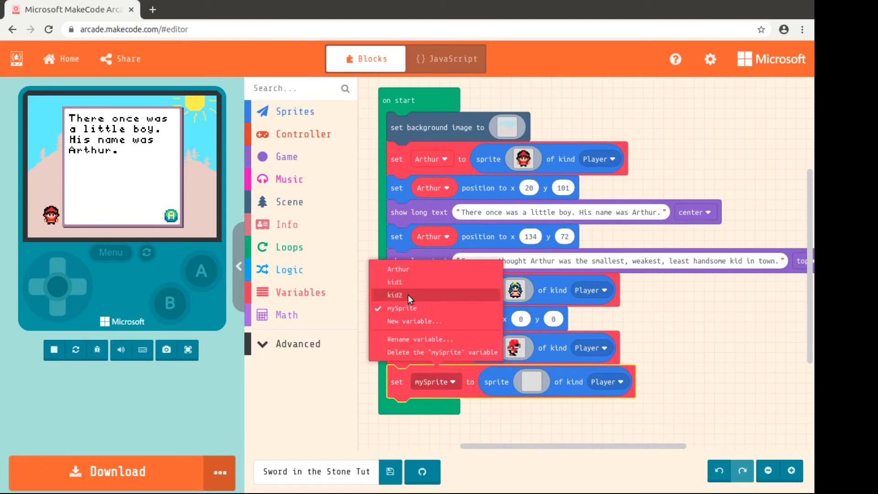
pyautogui.click(395, 295)
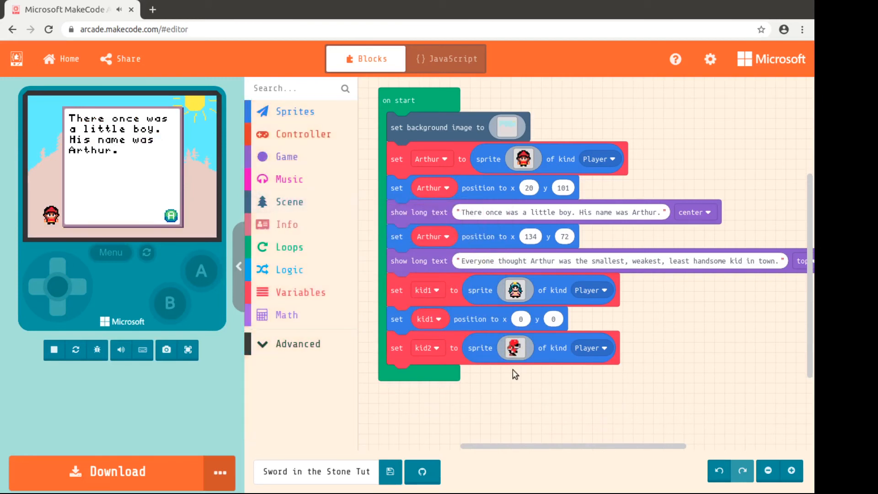
pyautogui.moveTo(486, 321)
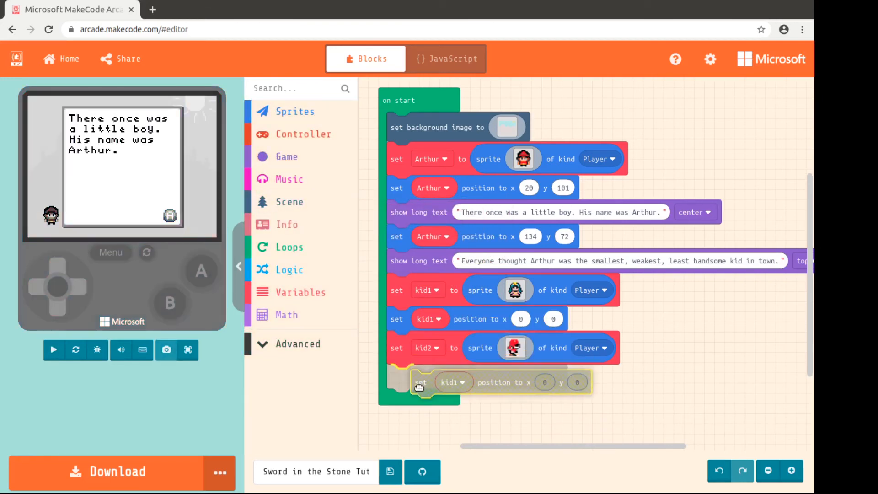
# Assign the copied position block to kid2 and position kid1 at x 40, y 72.
pyautogui.click(453, 382)
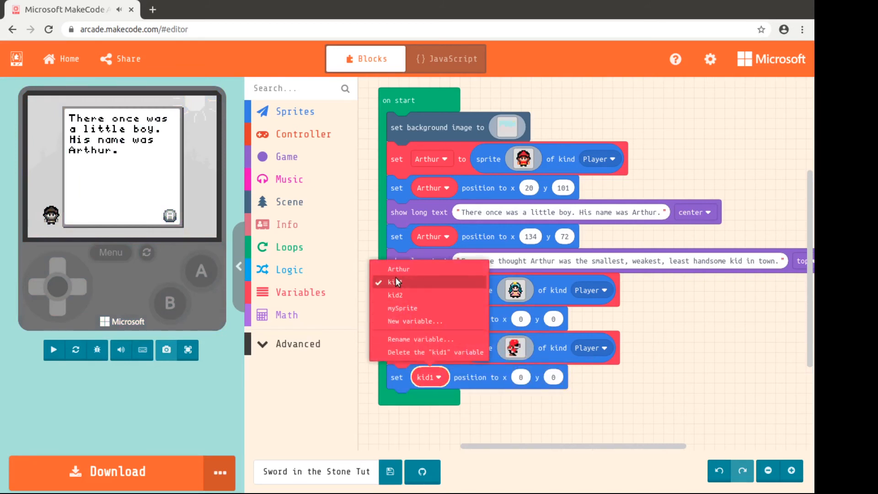
pyautogui.click(395, 295)
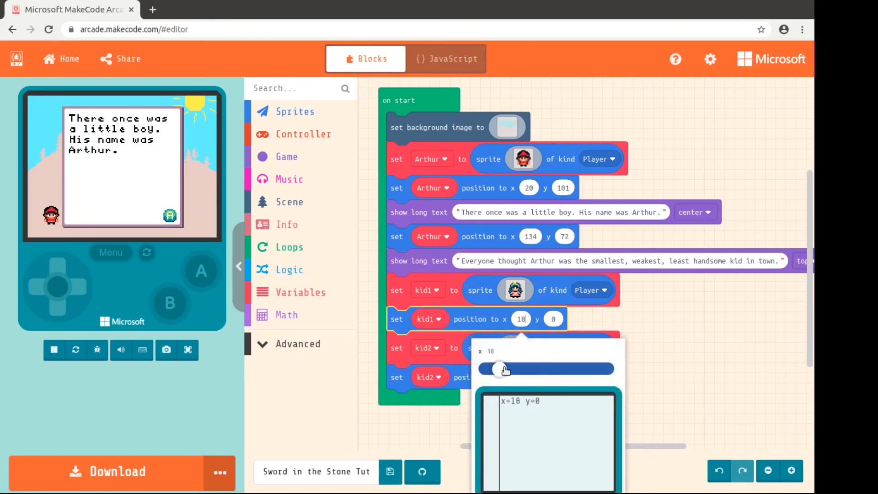
pyautogui.moveTo(504, 369); pyautogui.dragTo(514, 369)
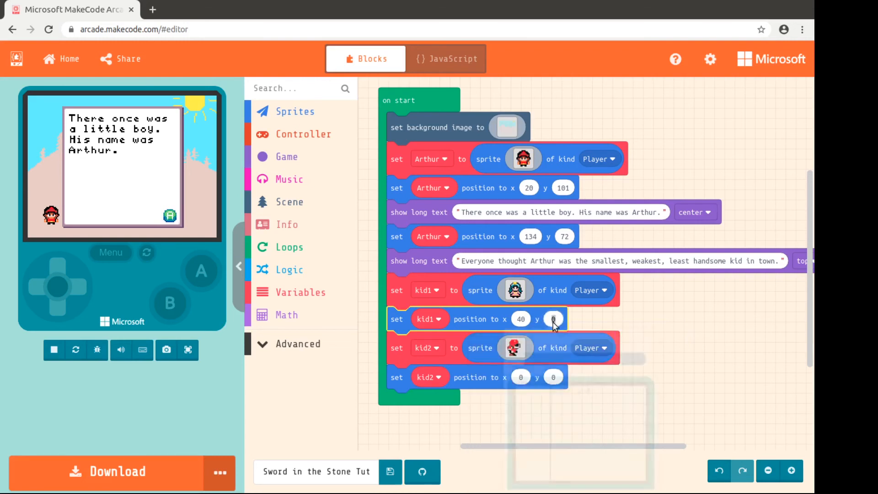
pyautogui.click(554, 318)
pyautogui.write('72')
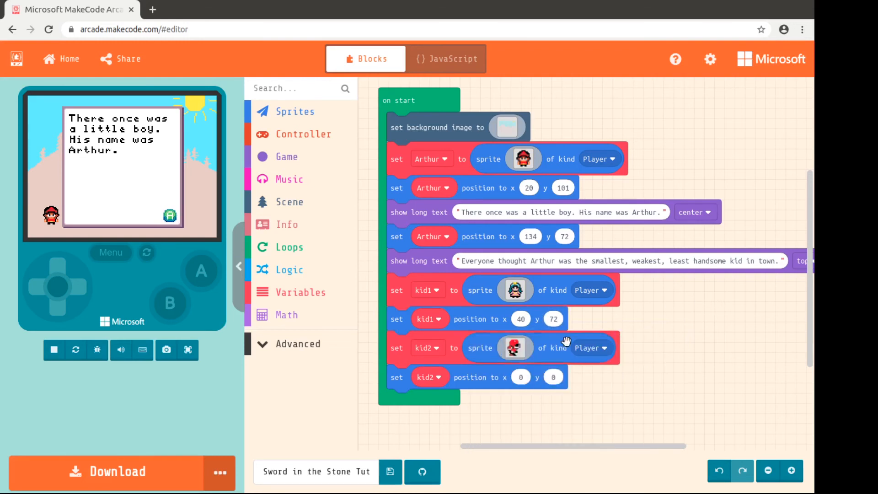
# Set kid2's position to x 49, y 102.
pyautogui.click(521, 377)
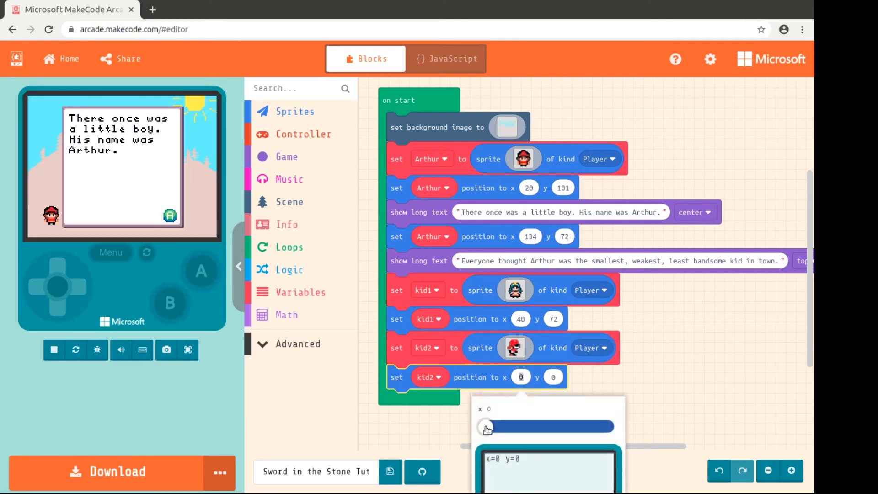
pyautogui.moveTo(488, 427); pyautogui.dragTo(514, 428)
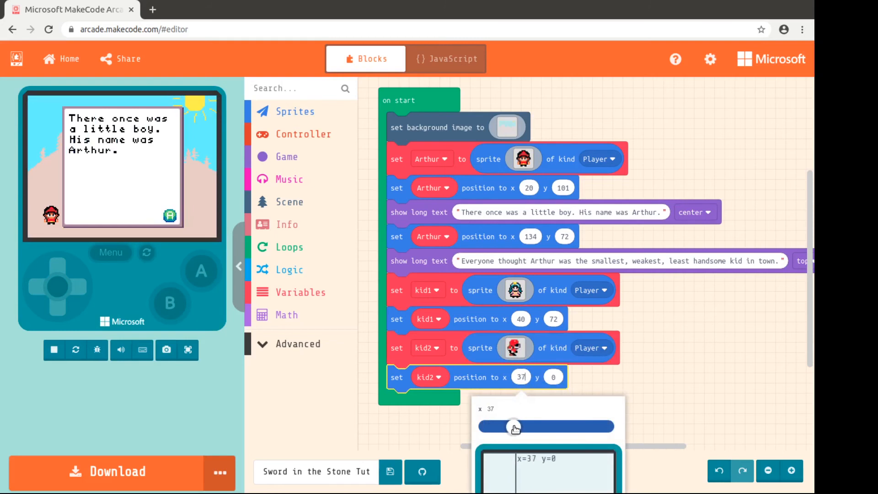
pyautogui.moveTo(513, 427); pyautogui.dragTo(522, 427)
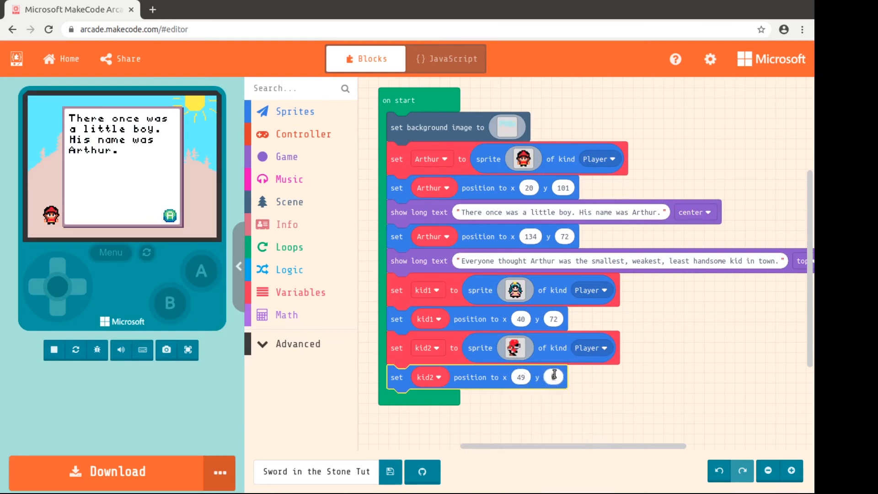
pyautogui.click(553, 377)
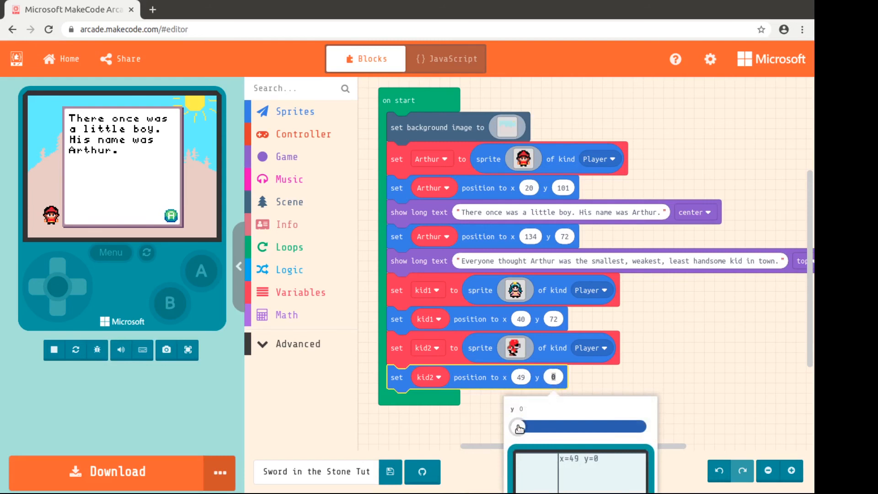
pyautogui.moveTo(519, 427); pyautogui.dragTo(612, 427)
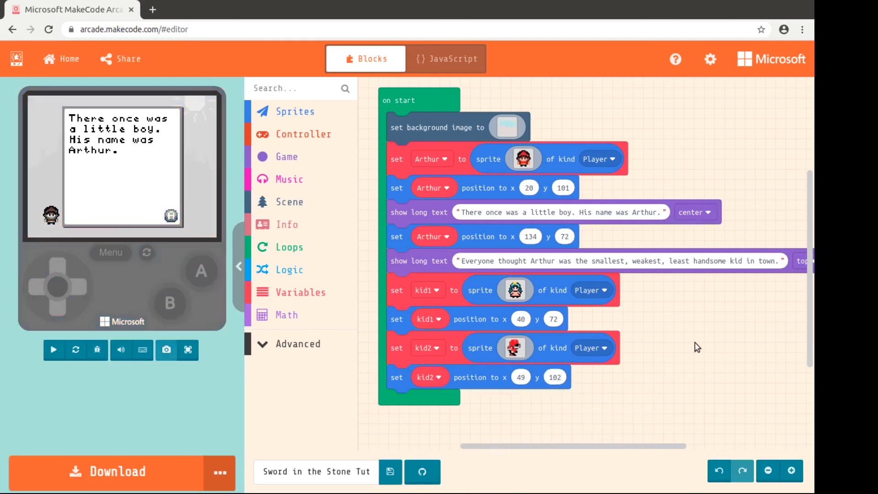
# Dismiss the dialogs in the simulator to see kid1, kid2 and Arthur on the landscape.
pyautogui.click(55, 350)
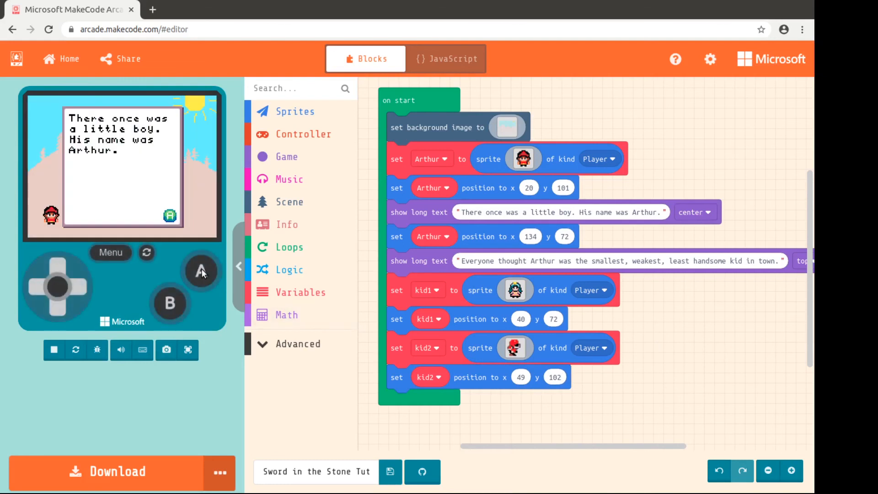
pyautogui.click(201, 271)
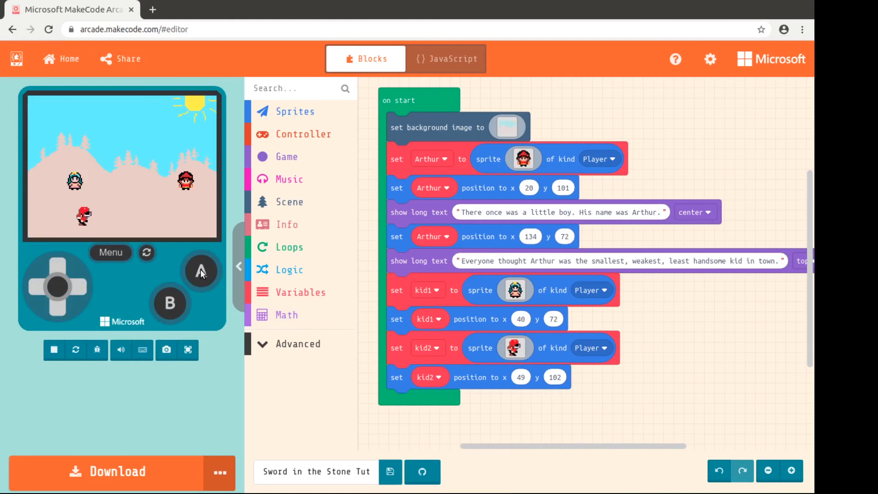
pyautogui.moveTo(717, 382)
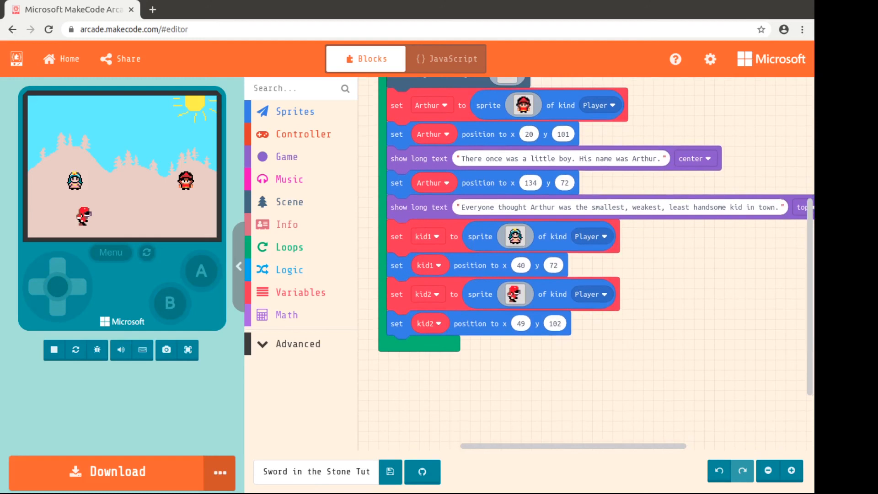
pyautogui.moveTo(805, 255)
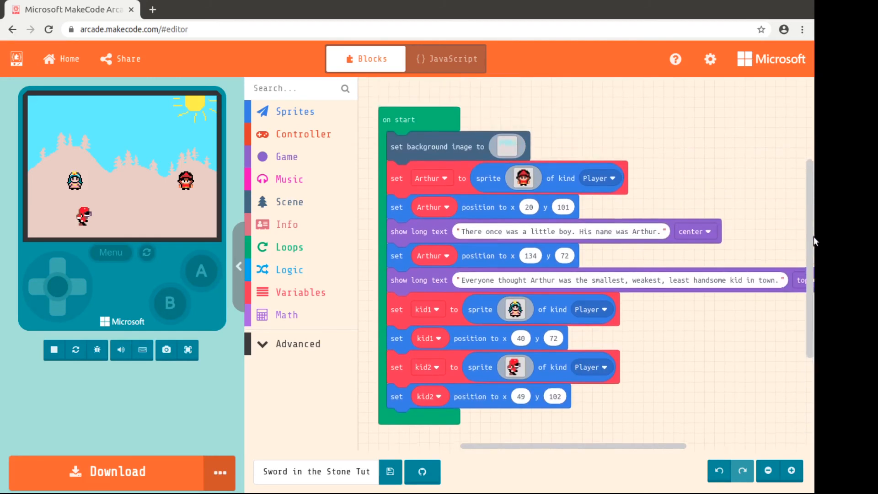
pyautogui.scroll(-3)
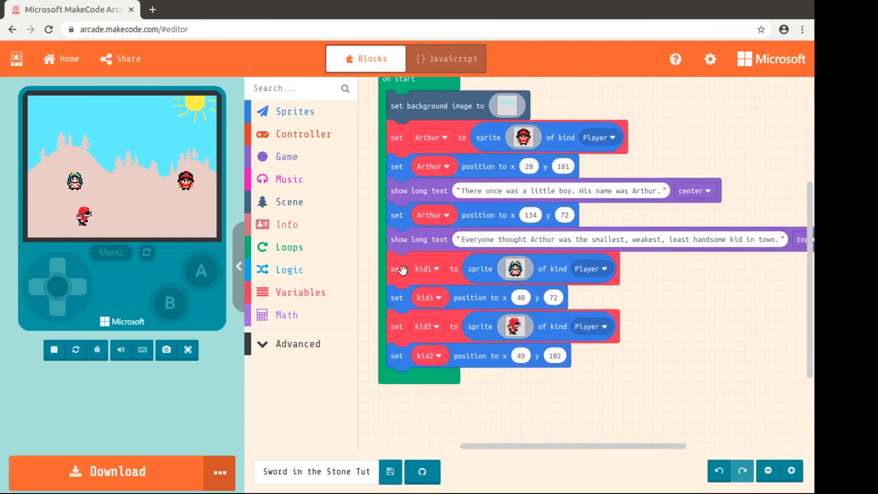
pyautogui.moveTo(241, 196)
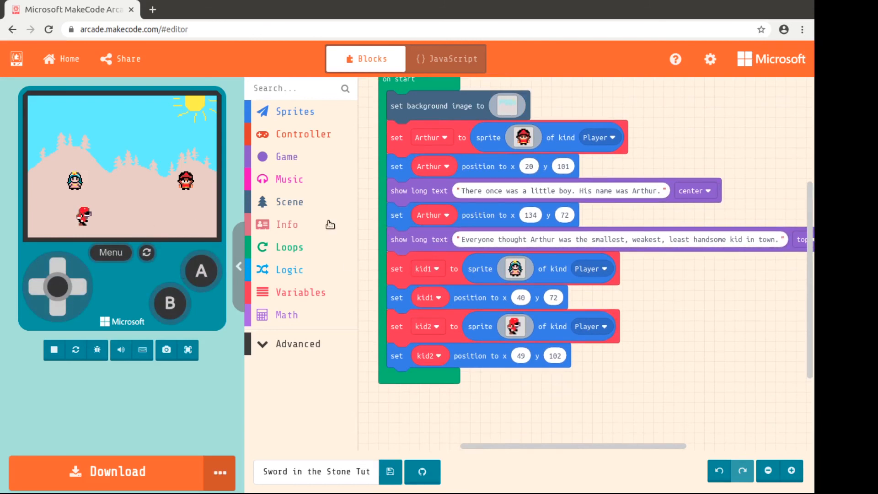
pyautogui.moveTo(584, 392)
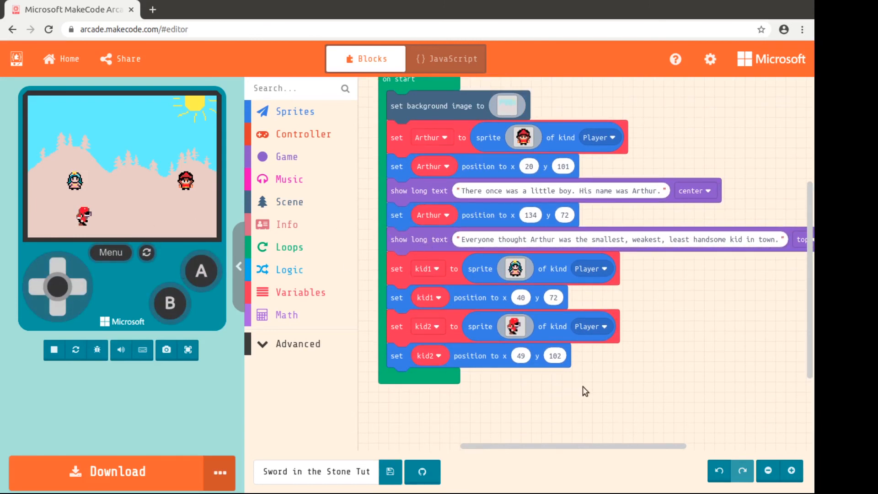
pyautogui.moveTo(631, 410)
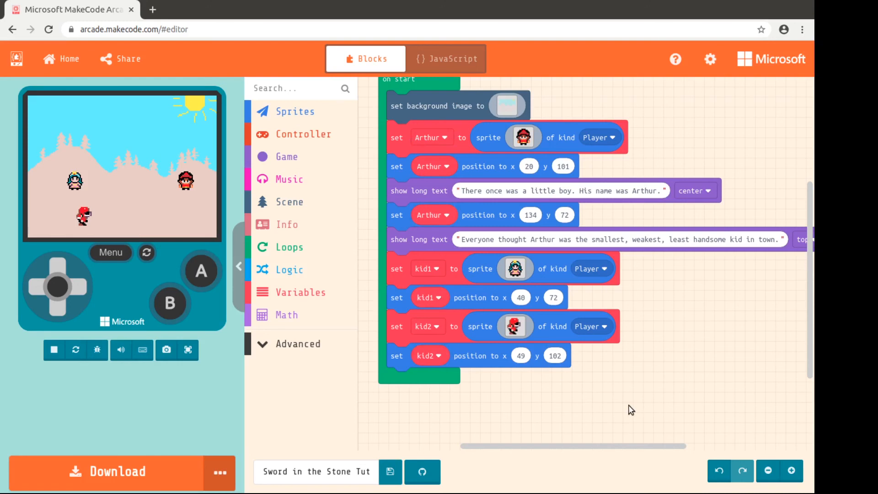